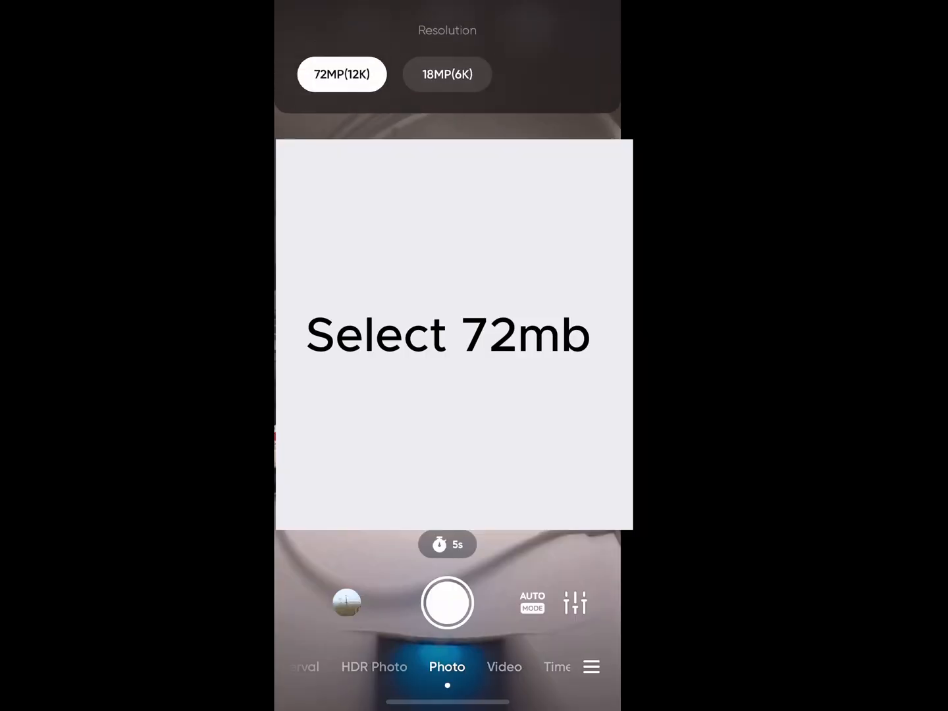
- Choose the 72MP (12K) photo resolution in Photo mode
{"action": "left_click", "coordinate": [342, 74]}
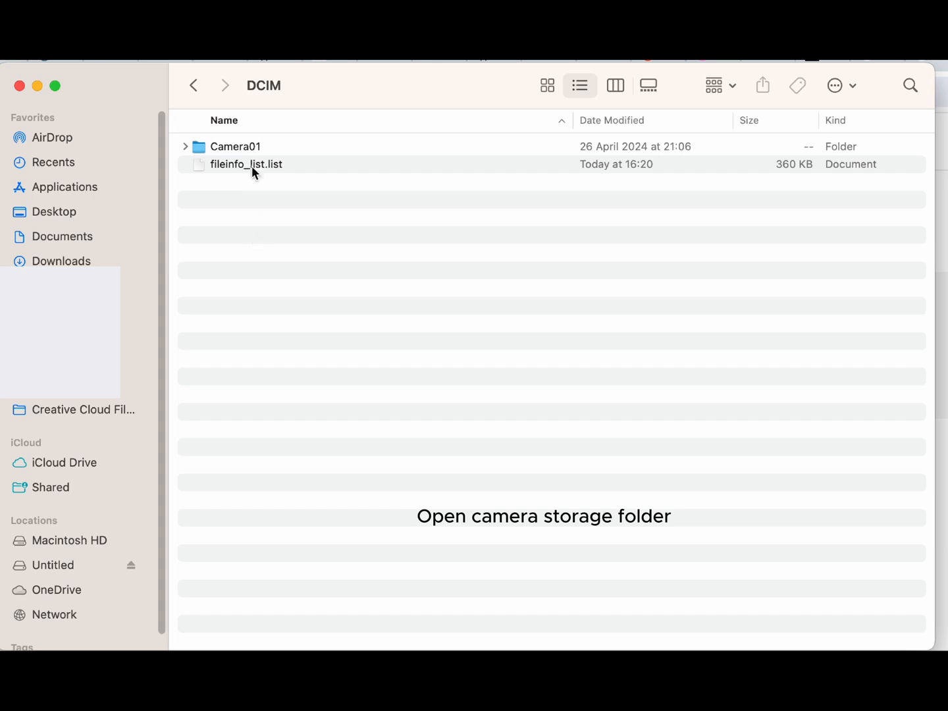
- In the Camera01 folder, select IMG_20240820_125343_00_256.dng
{"action": "double_click", "coordinate": [235, 146]}
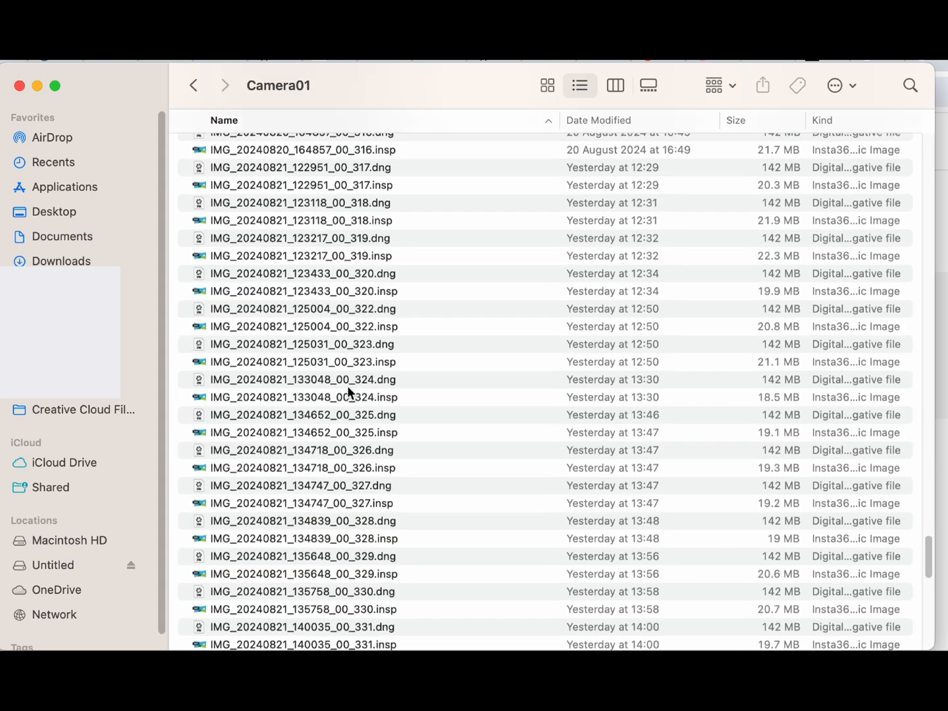
{"action": "left_click", "coordinate": [302, 503]}
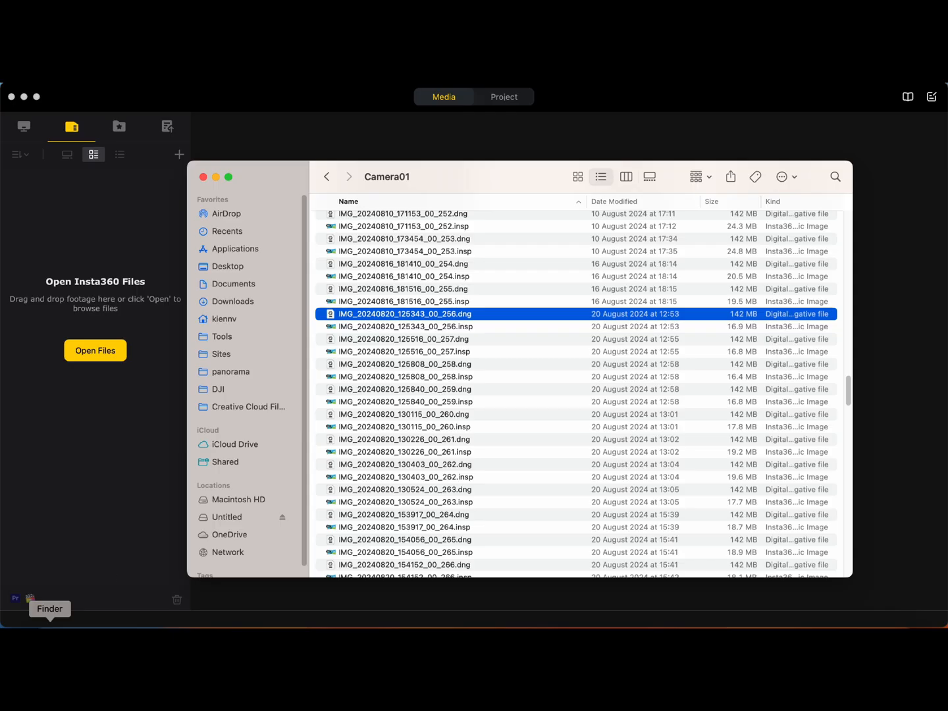
- Load the chosen DNG photo into the Insta360 Studio editor
{"action": "left_click", "coordinate": [406, 340]}
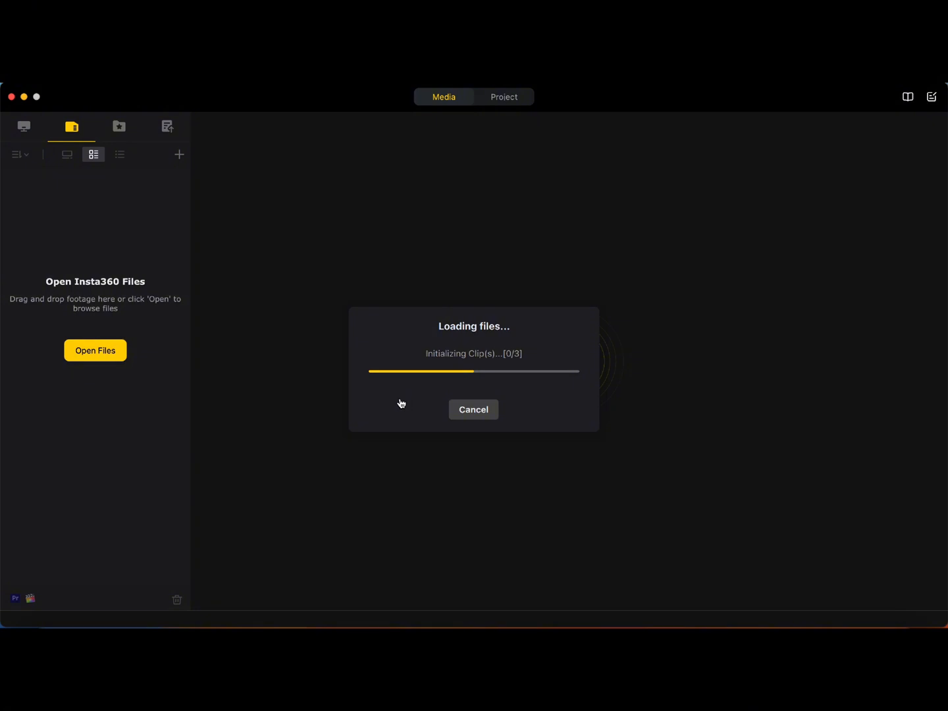
{"action": "mouse_move", "coordinate": [373, 395]}
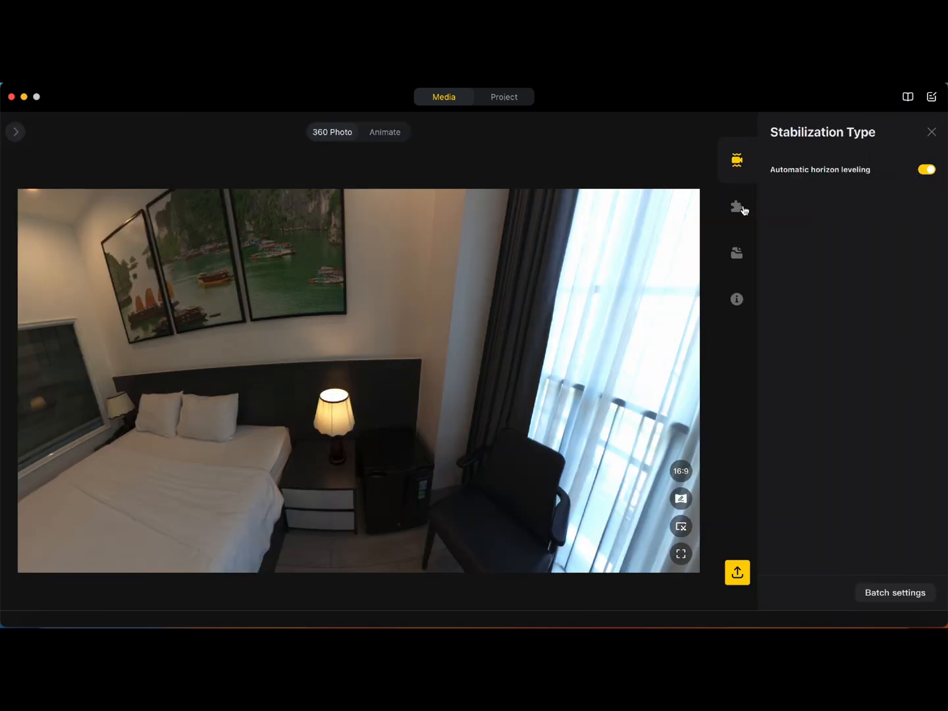
- Show the bedroom photo's stitching settings, look around the room and toggle AI Stitching
{"action": "left_click", "coordinate": [737, 205]}
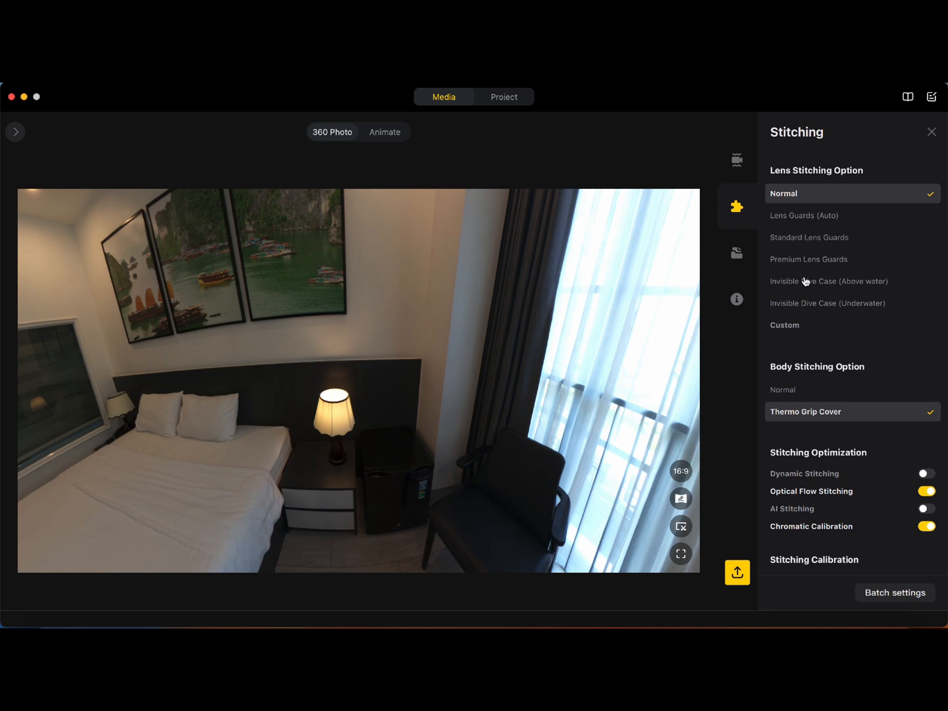
{"action": "mouse_move", "coordinate": [804, 285]}
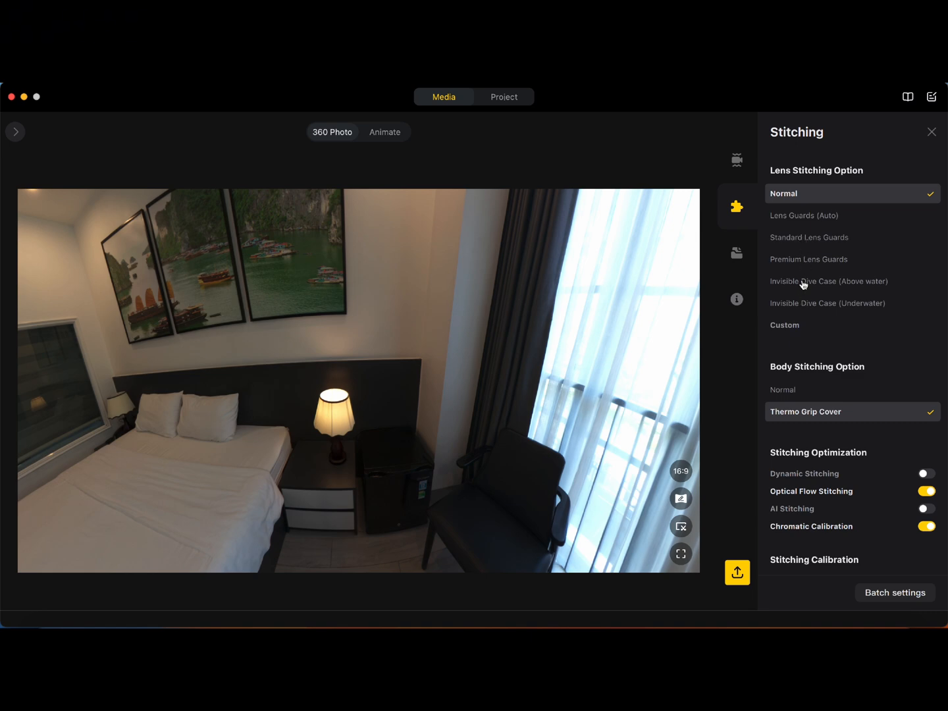
{"action": "mouse_move", "coordinate": [805, 250]}
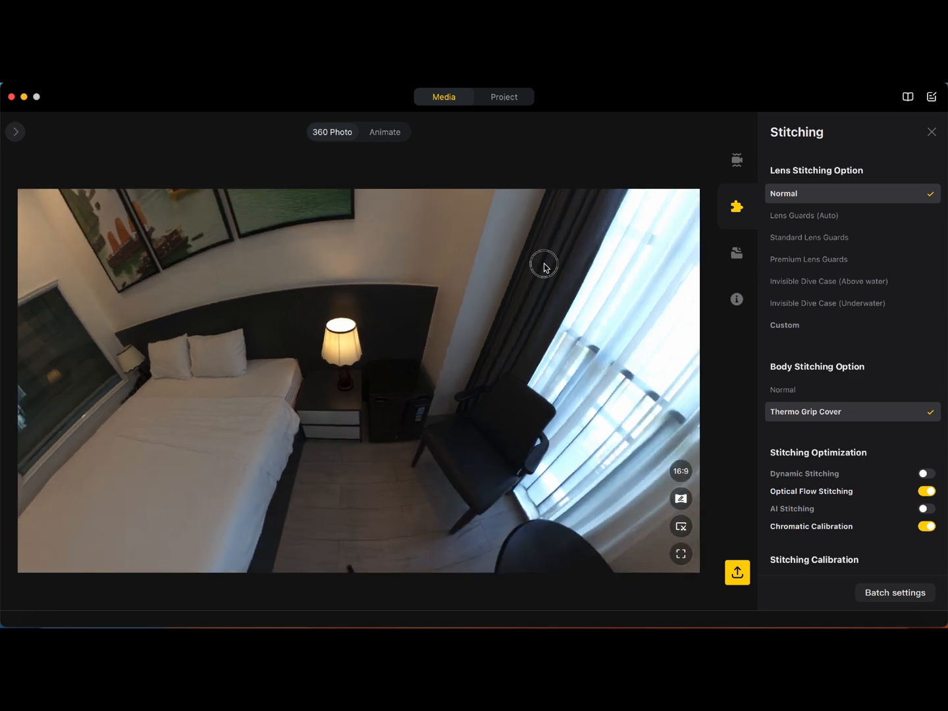
{"action": "left_click_drag", "start_coordinate": [543, 263], "coordinate": [550, 165]}
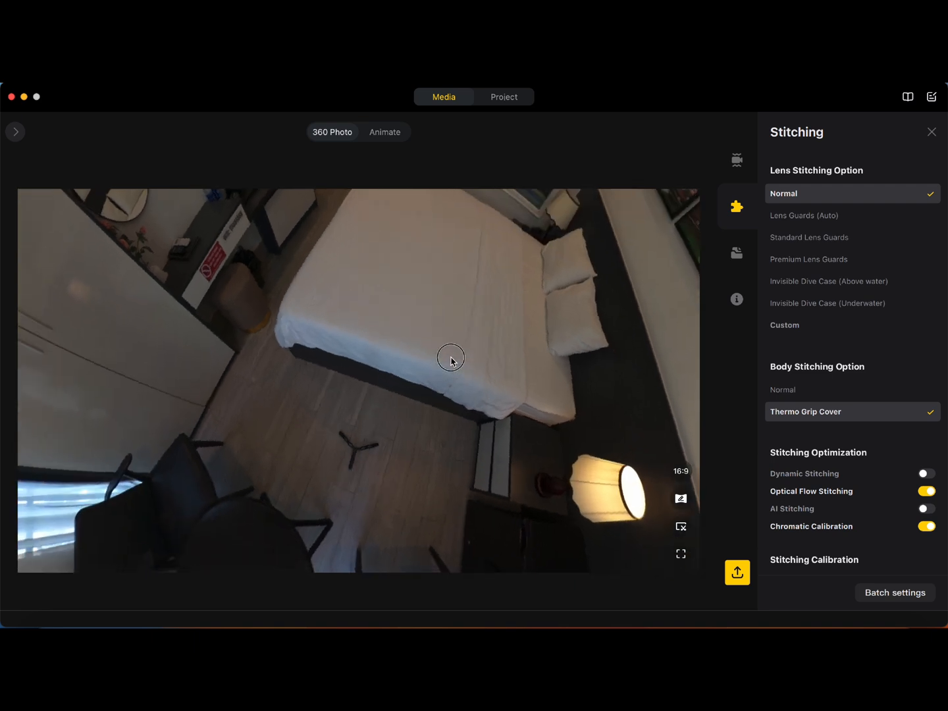
{"action": "left_click_drag", "start_coordinate": [450, 358], "coordinate": [518, 374]}
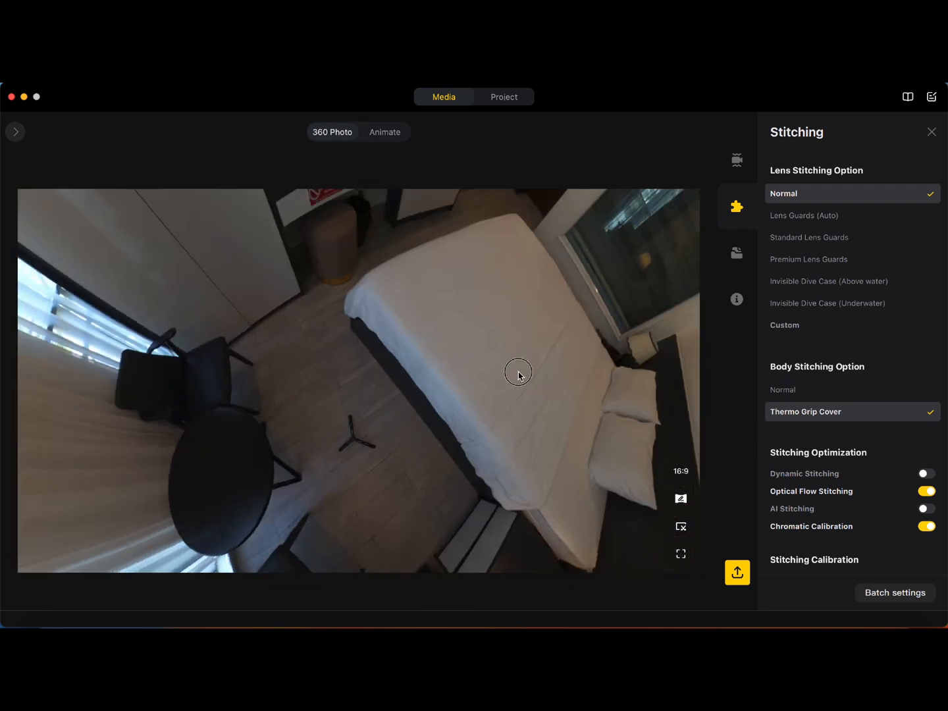
{"action": "left_click_drag", "start_coordinate": [519, 373], "coordinate": [461, 348]}
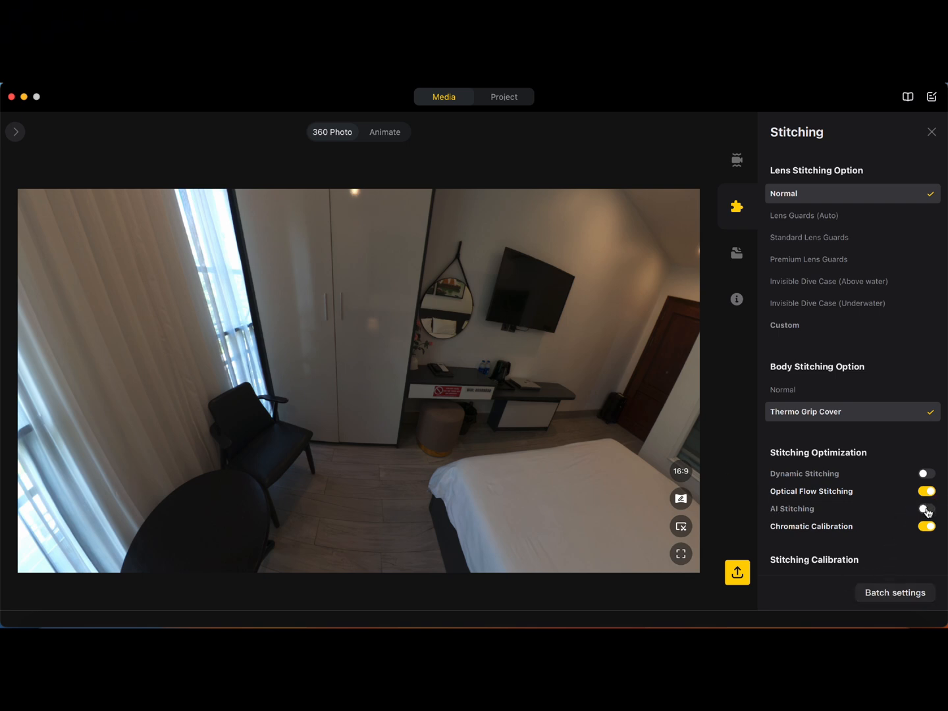
{"action": "left_click", "coordinate": [927, 508]}
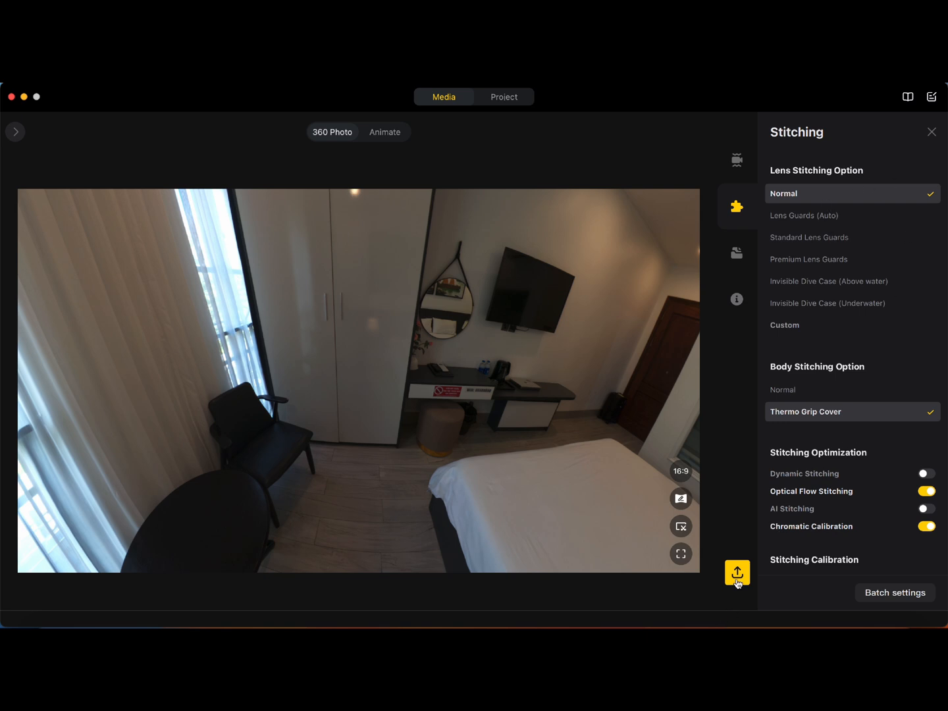
- Export the bedroom shot as a full 11904 × 5952 360 photo and bring up its Camera Raw option
{"action": "left_click", "coordinate": [737, 572]}
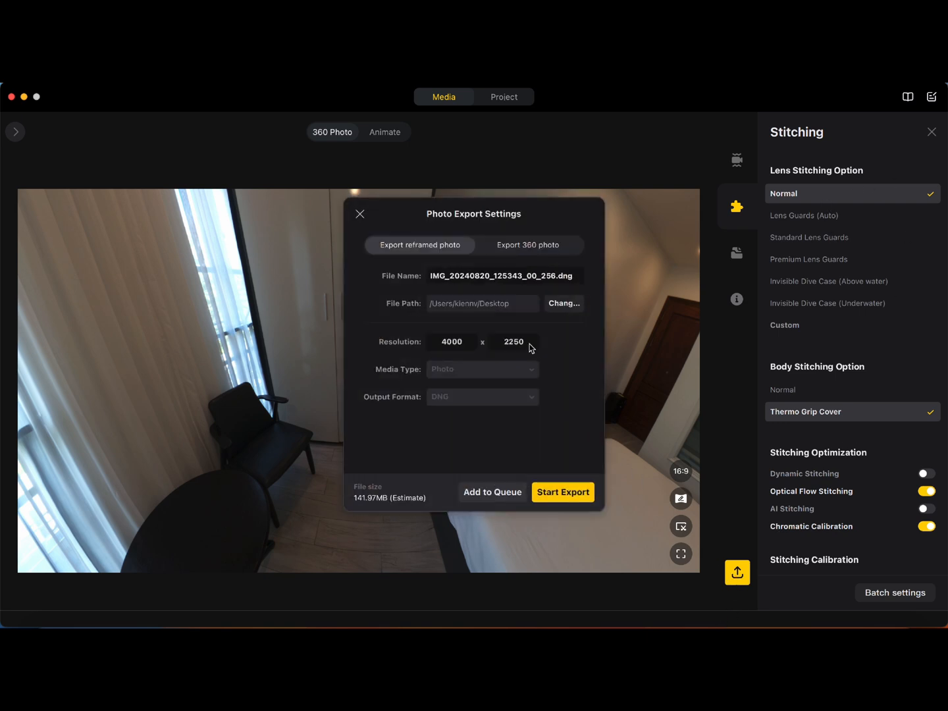
{"action": "mouse_move", "coordinate": [512, 255]}
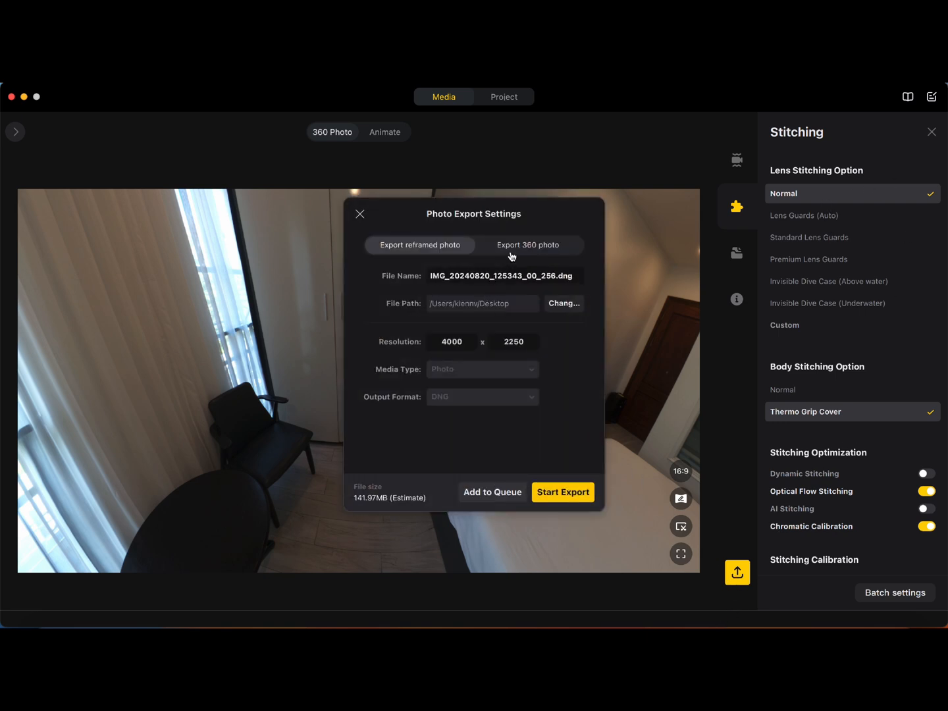
{"action": "left_click", "coordinate": [527, 244]}
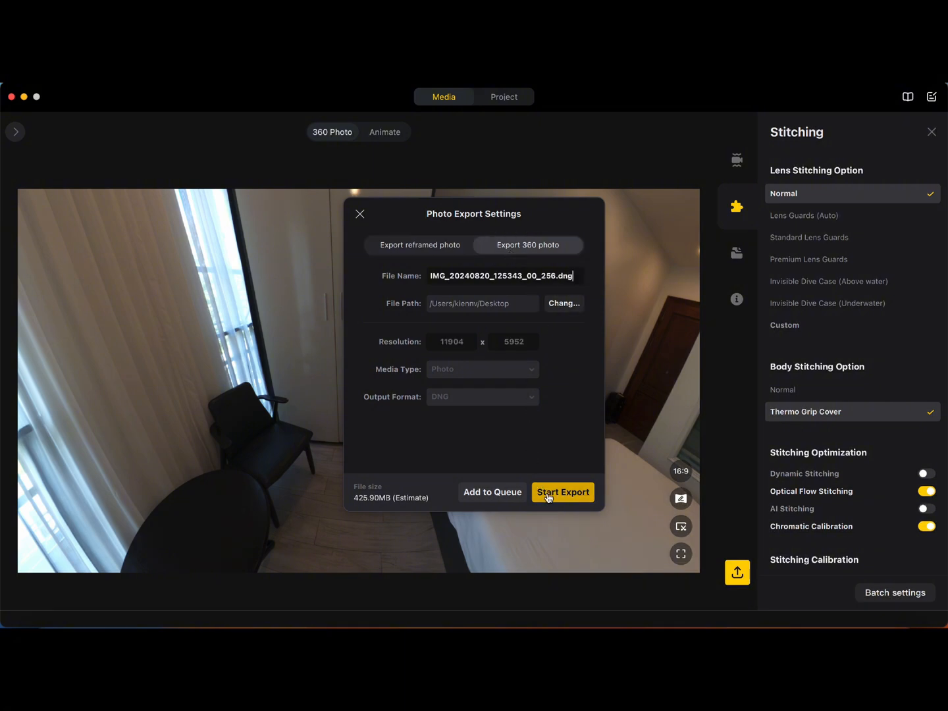
{"action": "left_click", "coordinate": [562, 492]}
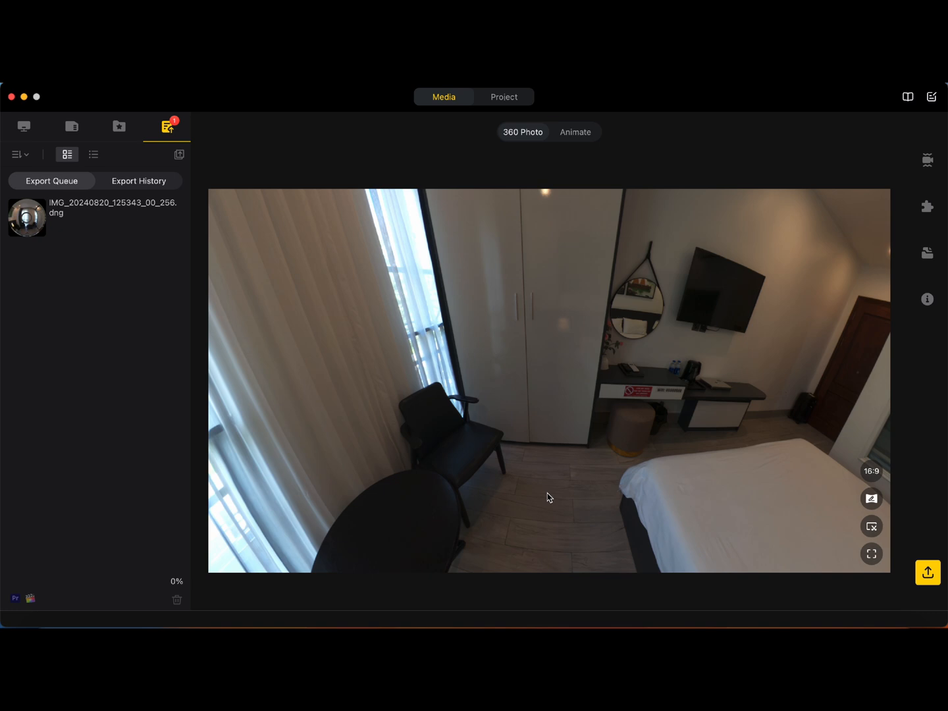
{"action": "right_click", "coordinate": [77, 227]}
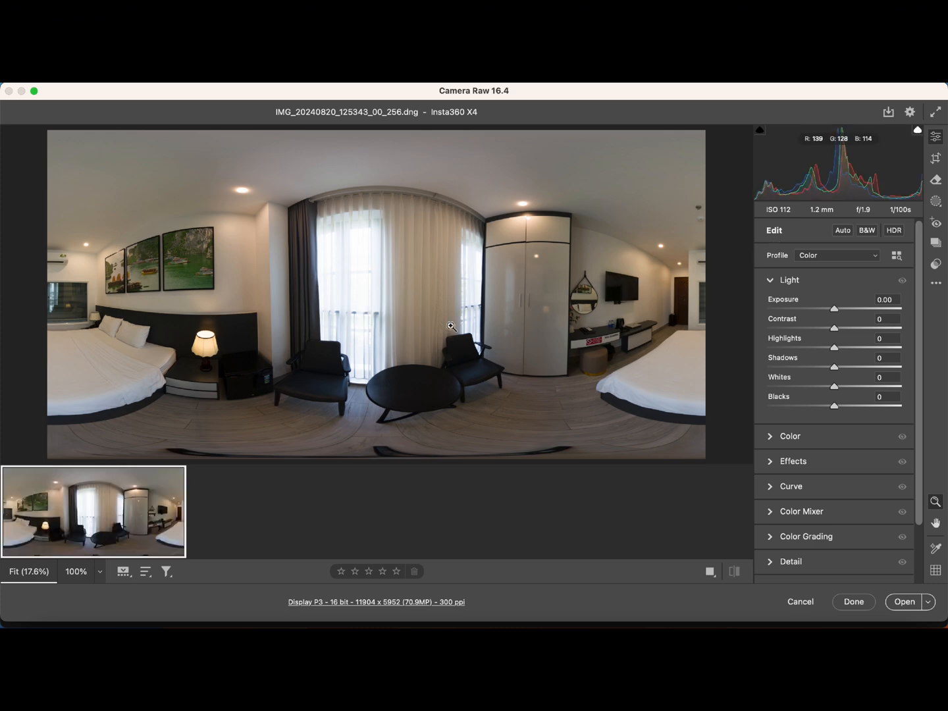
- Apply Auto light adjustments to the panorama and bring up Save Image options
{"action": "left_click", "coordinate": [843, 230]}
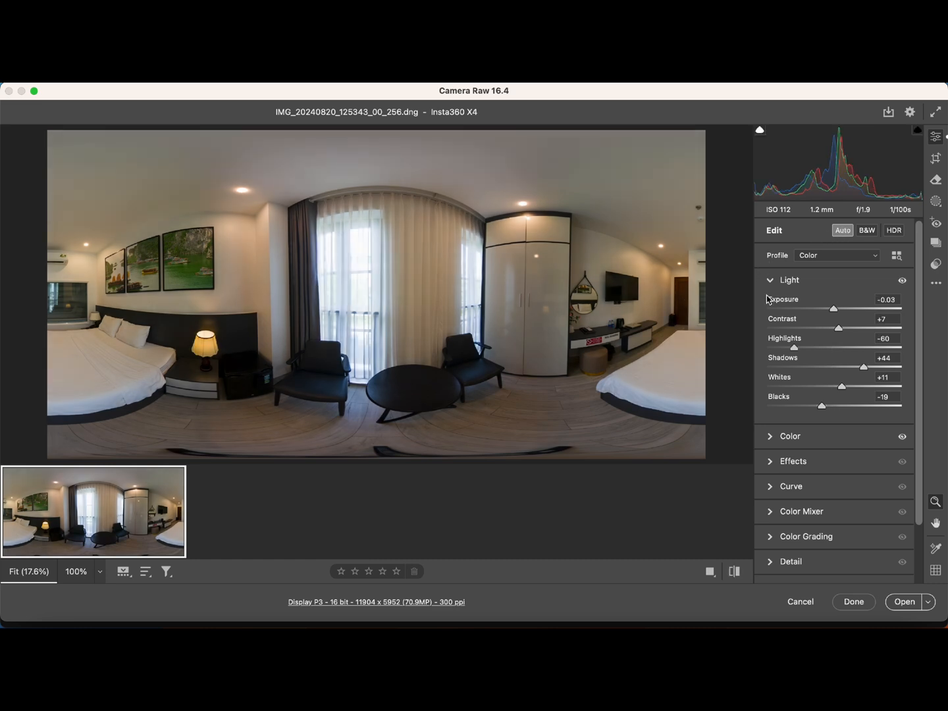
{"action": "mouse_move", "coordinate": [836, 309]}
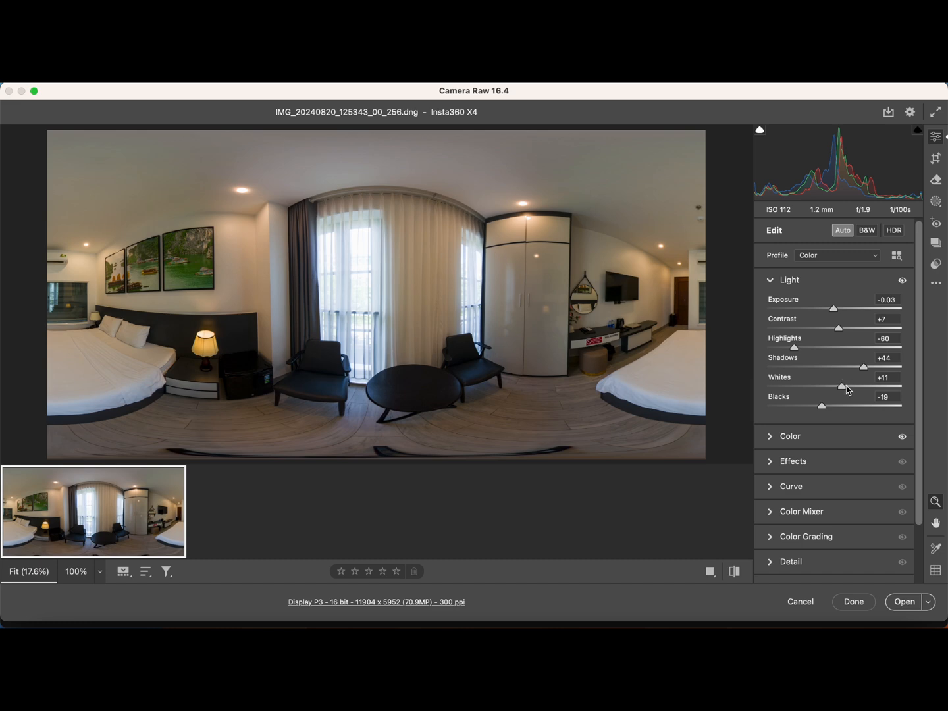
{"action": "mouse_move", "coordinate": [848, 382]}
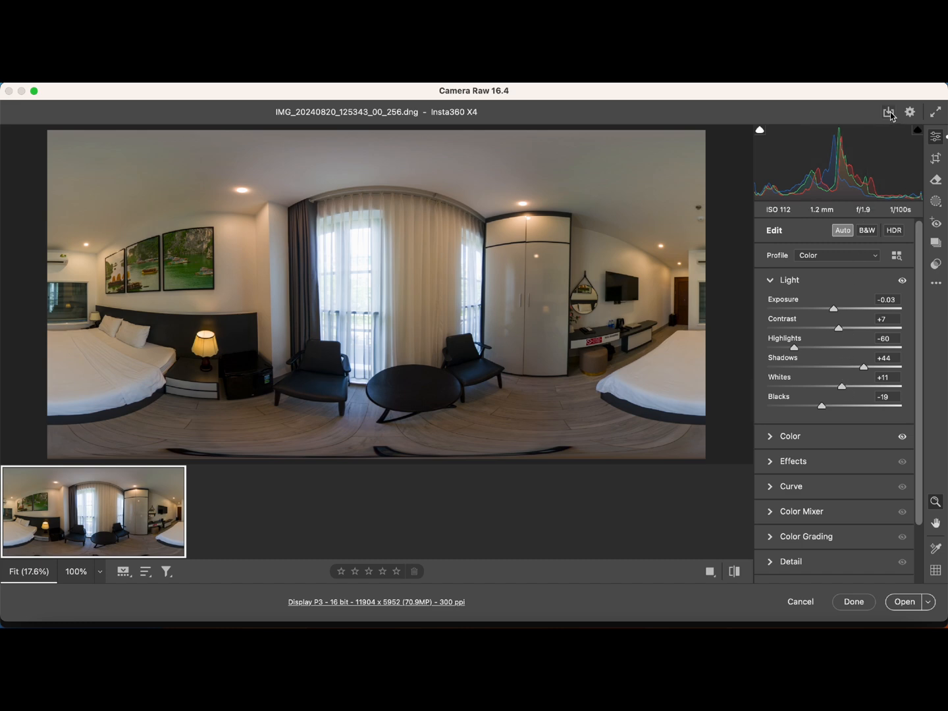
{"action": "left_click", "coordinate": [889, 112]}
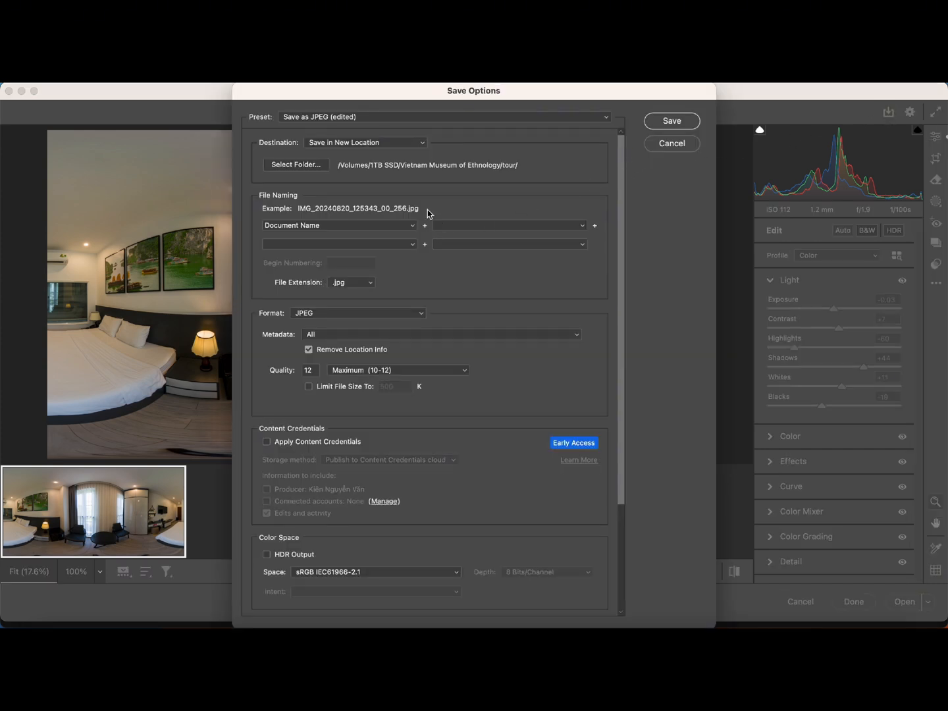
{"action": "mouse_move", "coordinate": [323, 169]}
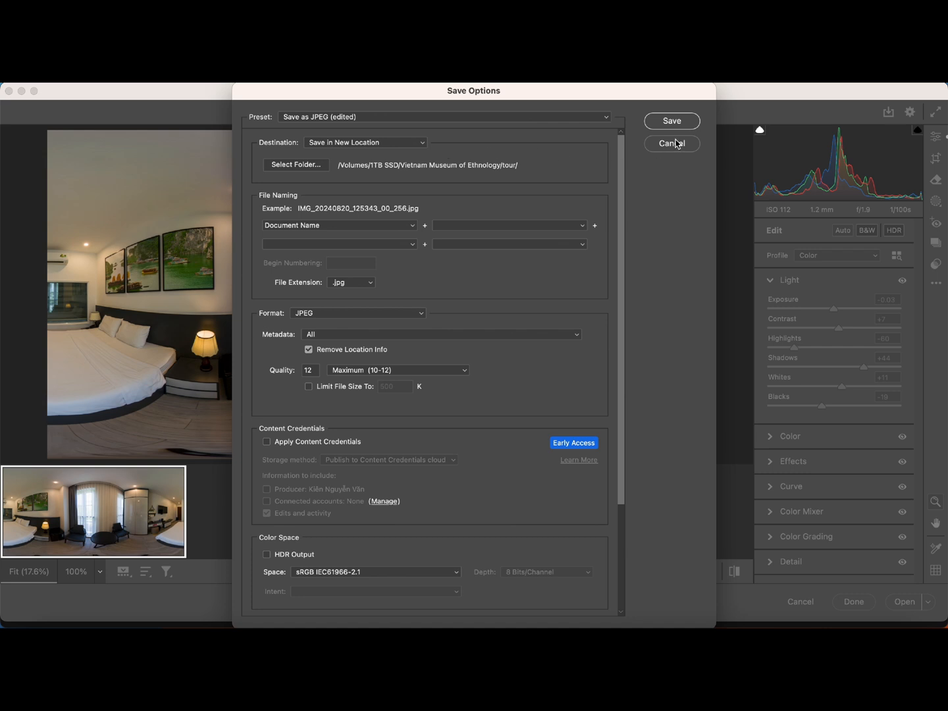
- Save the panorama as a Quality 12 Maximum JPEG into the tour folder
{"action": "left_click", "coordinate": [672, 143]}
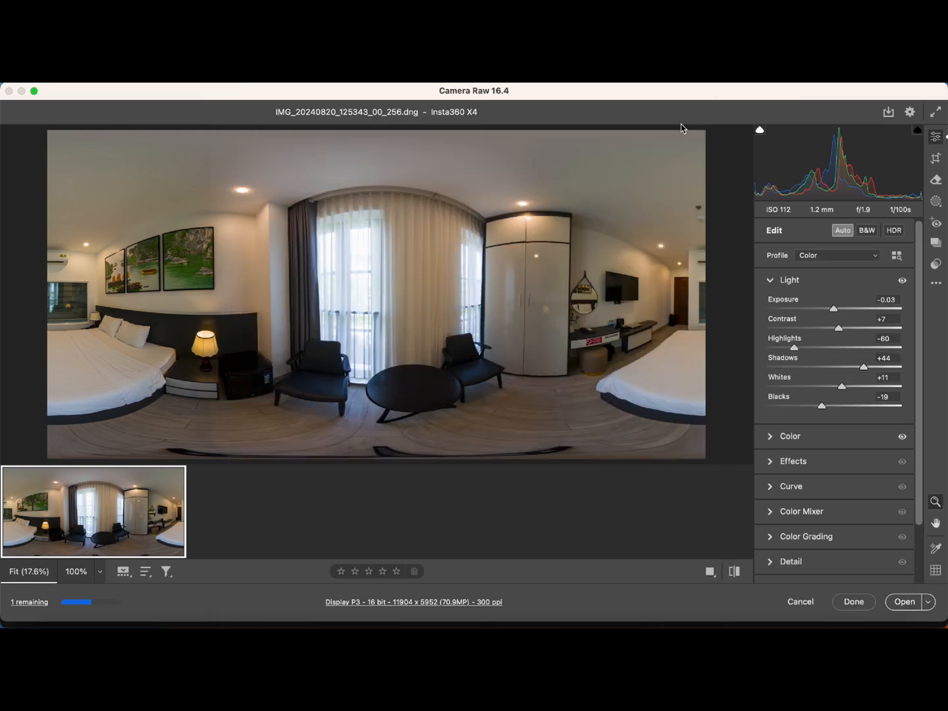
{"action": "mouse_move", "coordinate": [601, 264]}
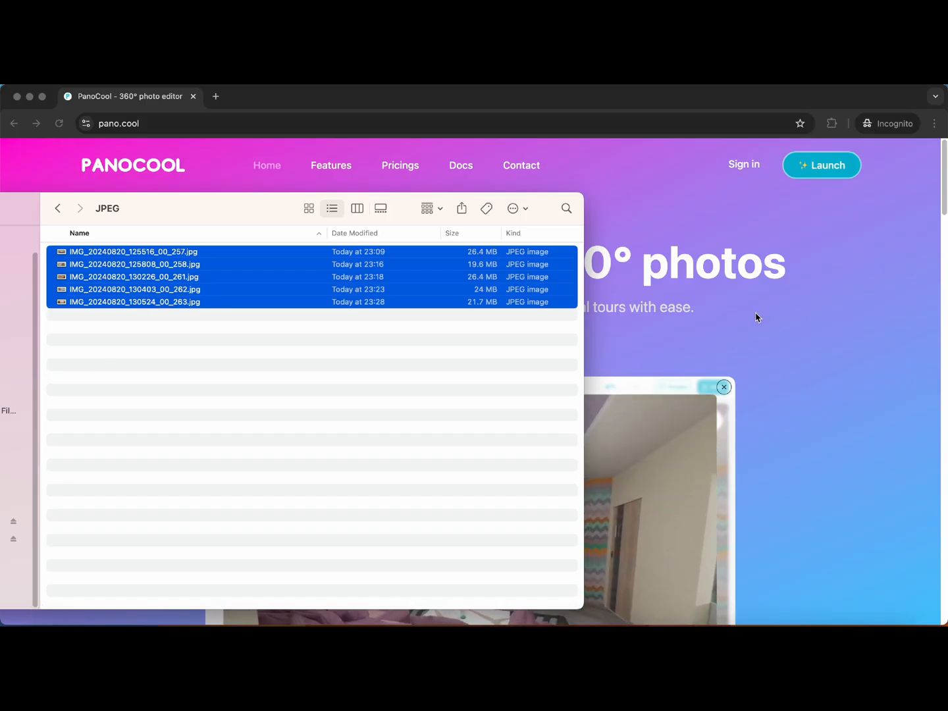
- Launch the PanoCool editor and add the five hotel JPEG panoramas to a new project
{"action": "left_click", "coordinate": [822, 164]}
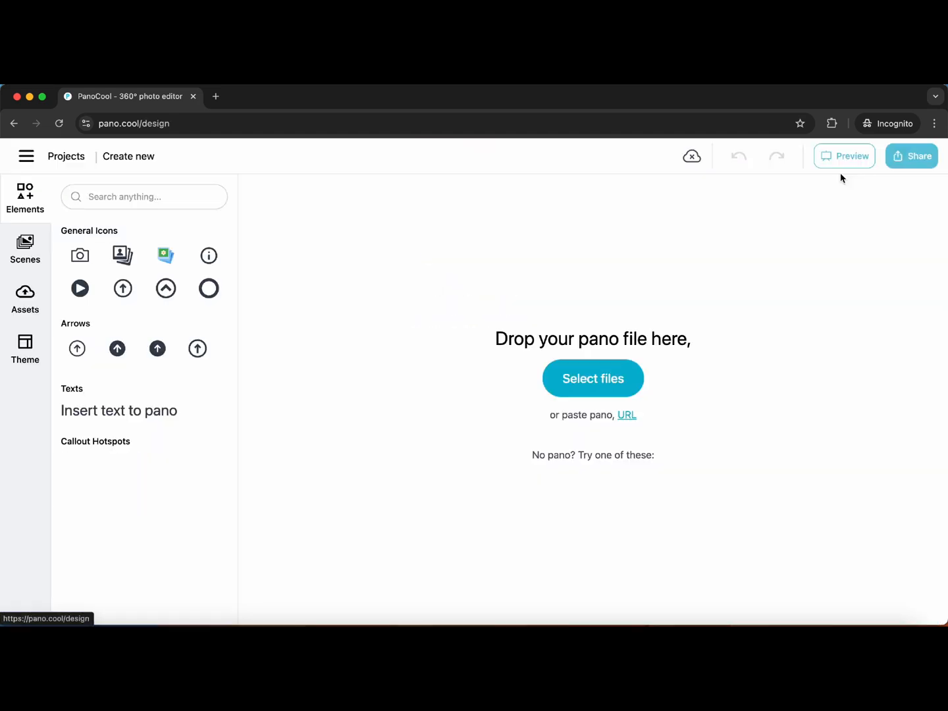
{"action": "left_click", "coordinate": [593, 378]}
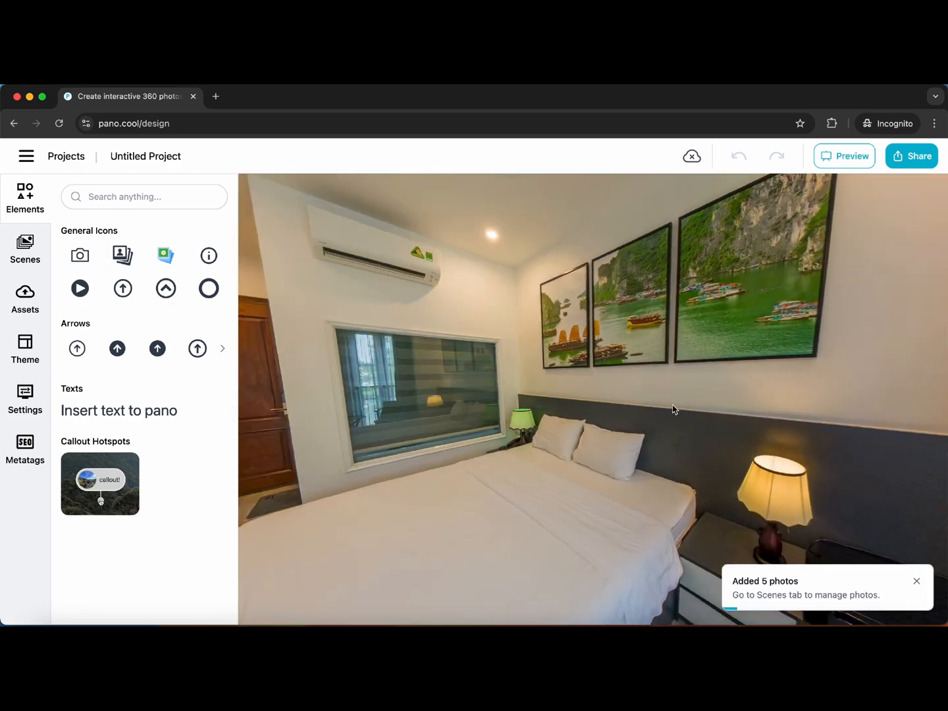
{"action": "left_click_drag", "start_coordinate": [674, 408], "coordinate": [613, 424]}
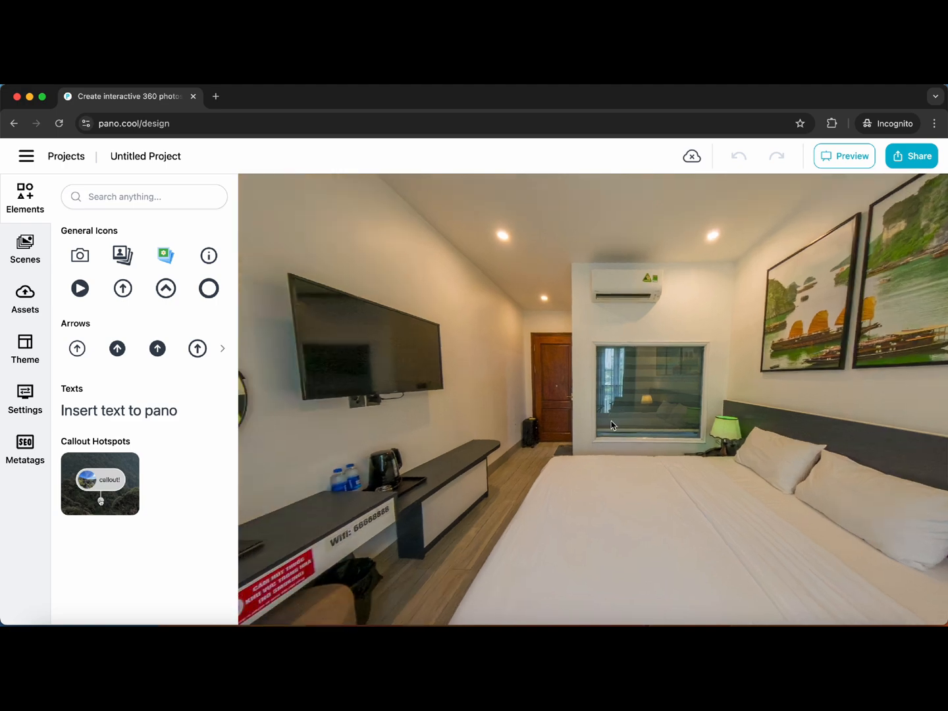
- Move the 130403 lift-lobby panorama to the top of the Scenes list
{"action": "left_click", "coordinate": [25, 249]}
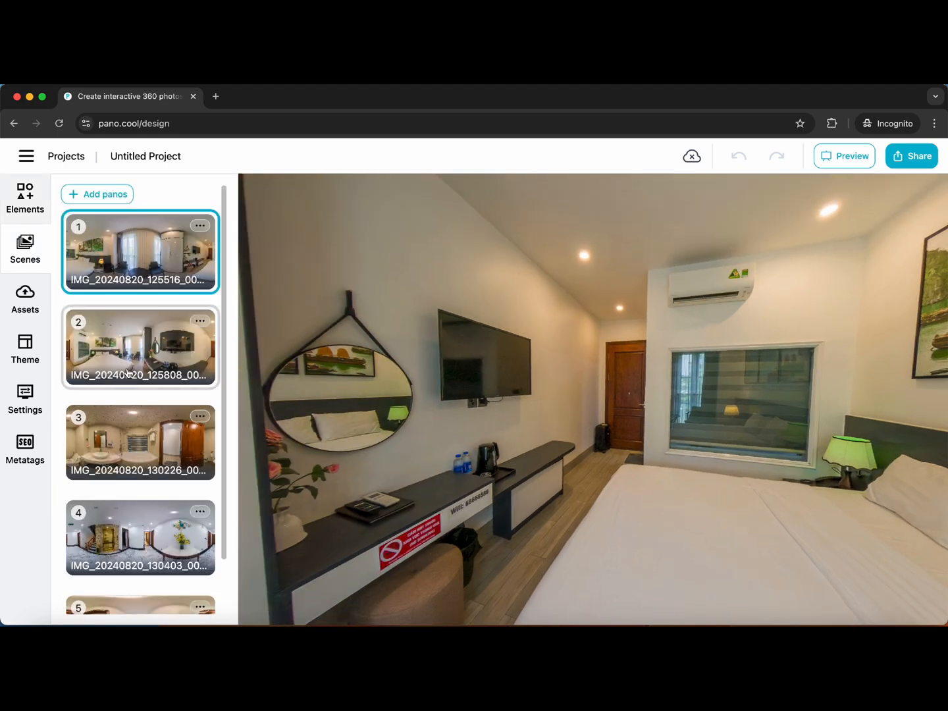
{"action": "scroll", "scroll_direction": "down", "scroll_amount": 3}
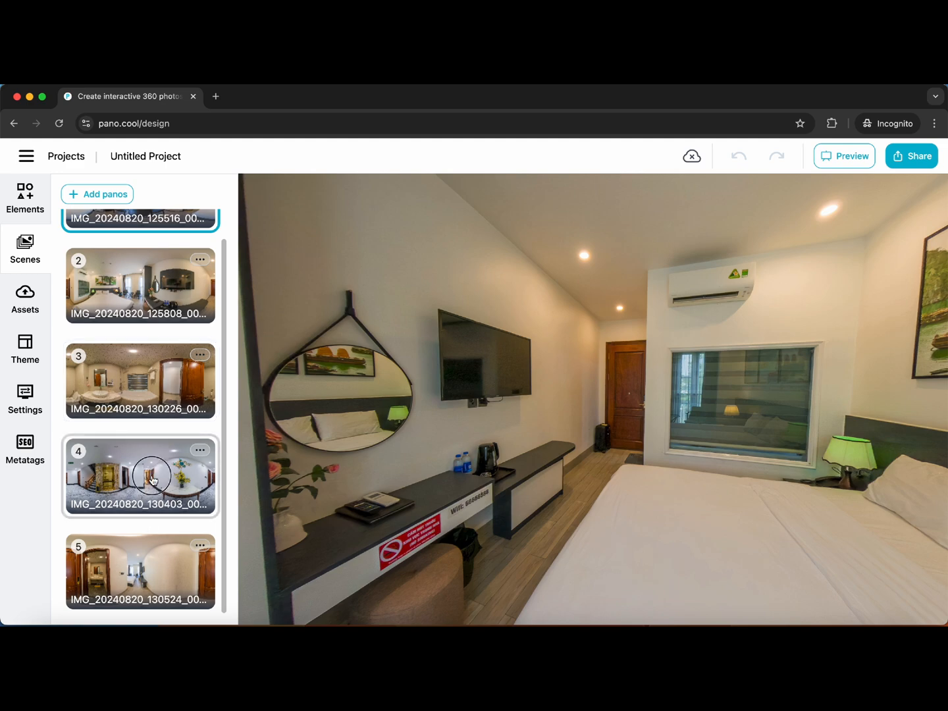
{"action": "left_click", "coordinate": [140, 477]}
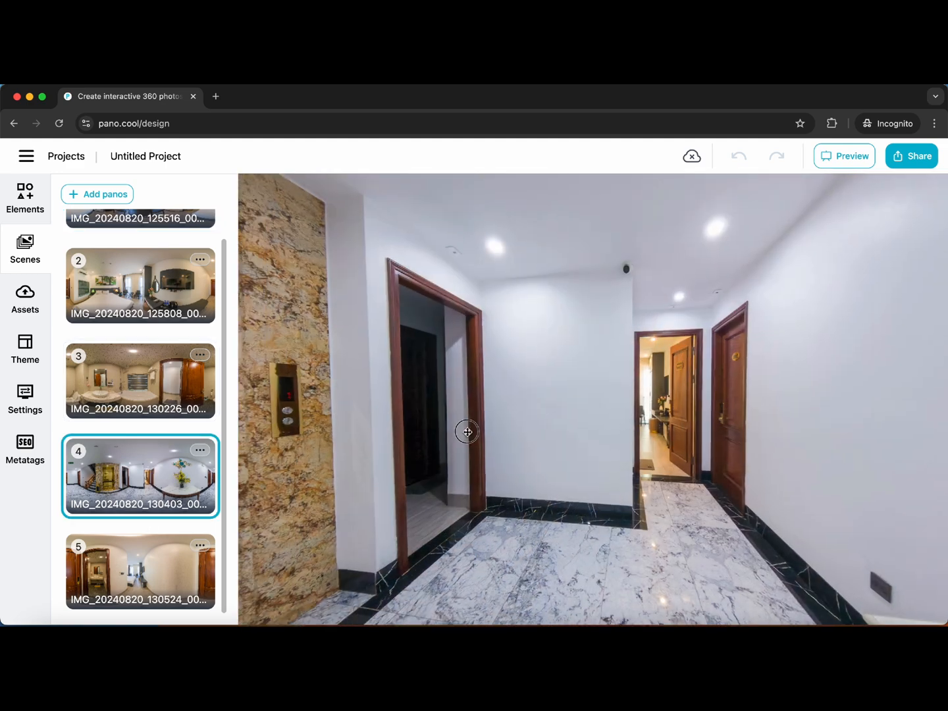
{"action": "left_click_drag", "start_coordinate": [466, 432], "coordinate": [612, 392]}
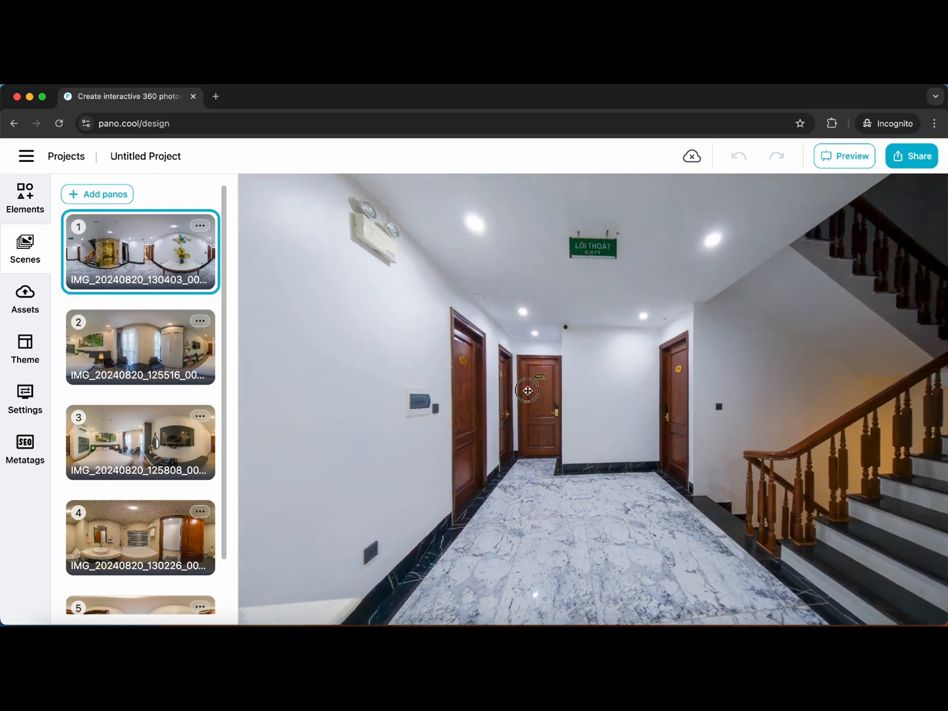
- Name scene 1 'hall' and scene 2 'door' from the rename suggestions
{"action": "left_click", "coordinate": [200, 225]}
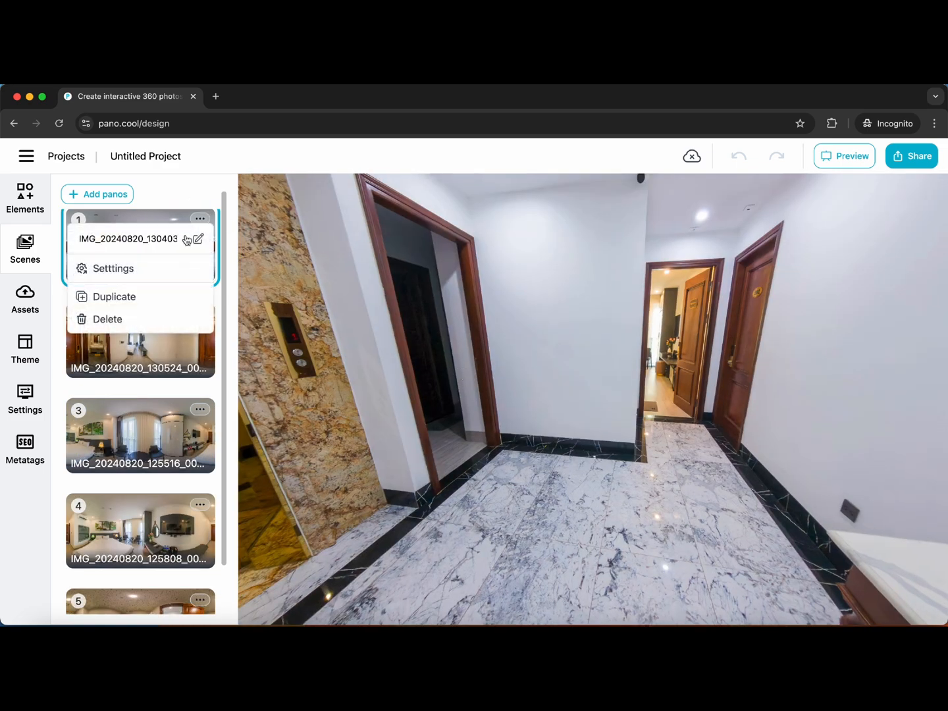
{"action": "type", "text": "hall"}
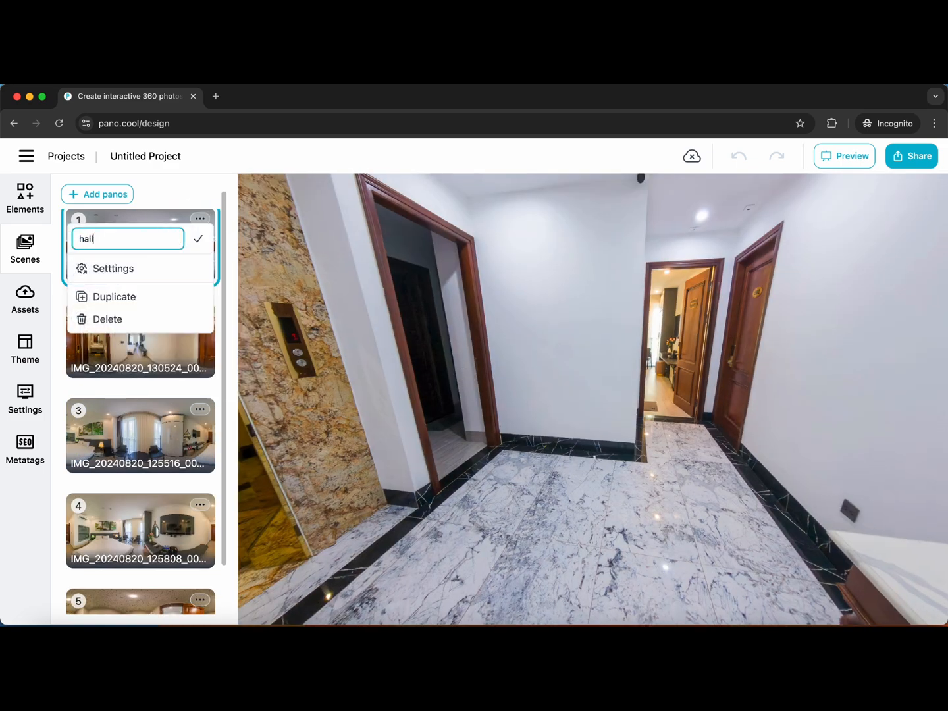
{"action": "left_click", "coordinate": [198, 239]}
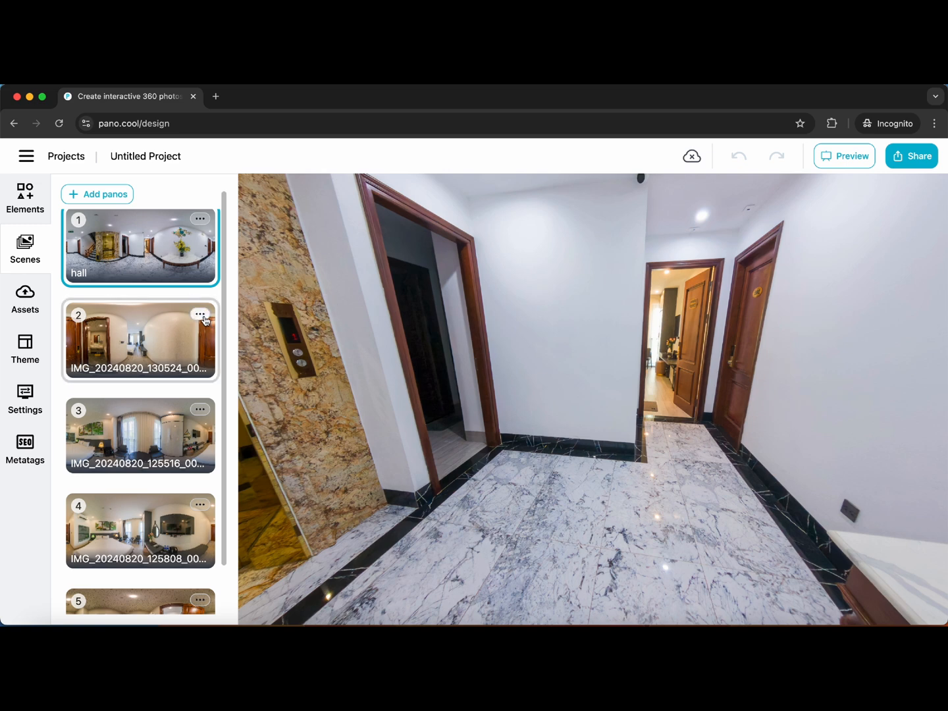
{"action": "type", "text": "doo"}
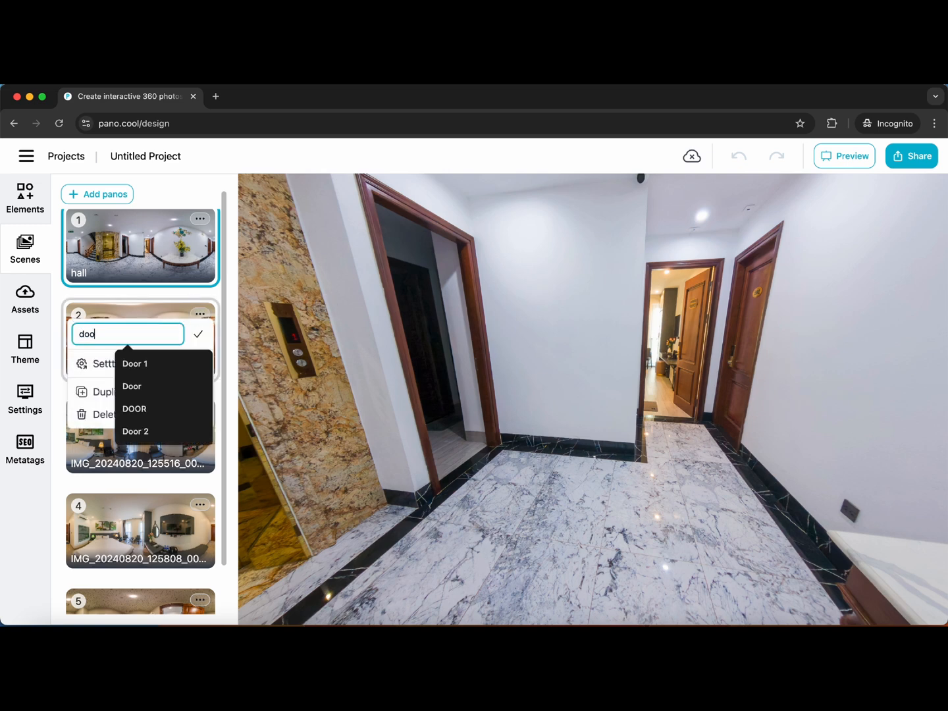
{"action": "left_click", "coordinate": [197, 335]}
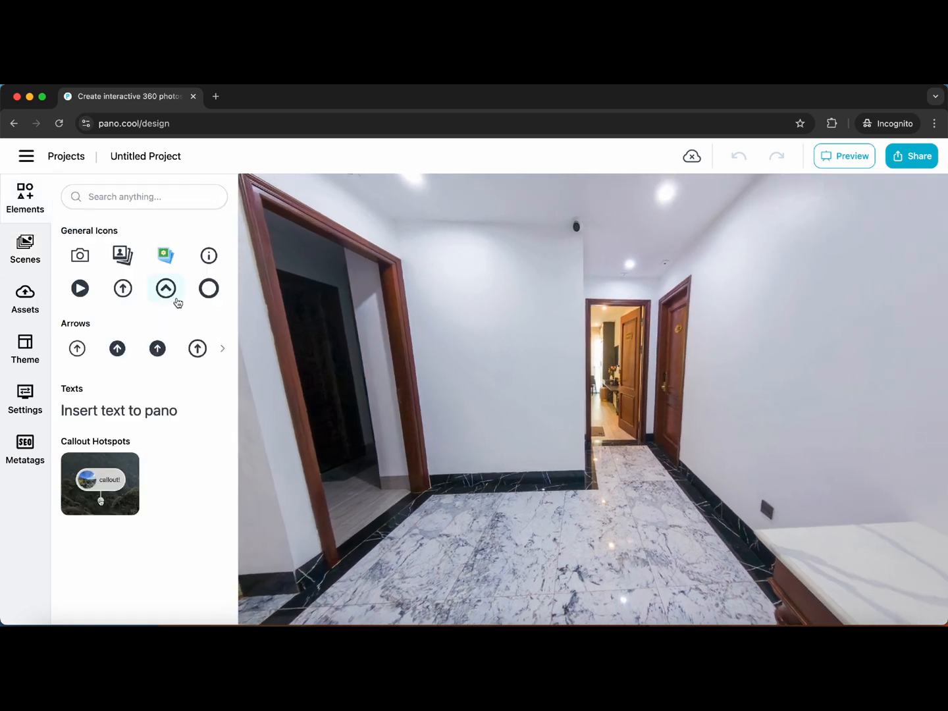
- Add the circled up-arrow icon, move it into the far doorway and shrink it
{"action": "left_click", "coordinate": [166, 288]}
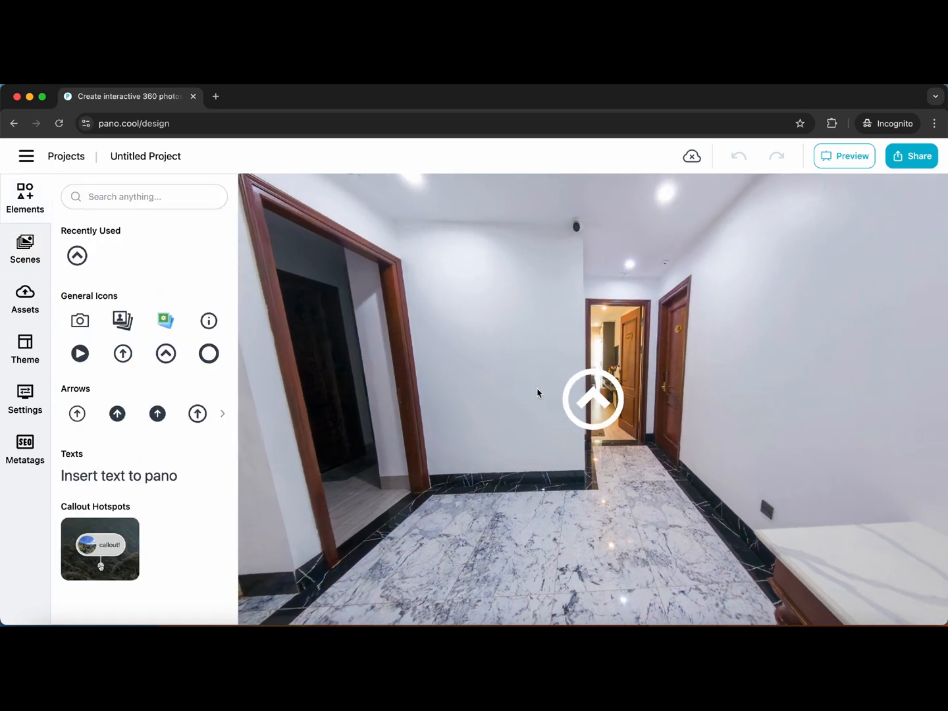
{"action": "left_click", "coordinate": [593, 401]}
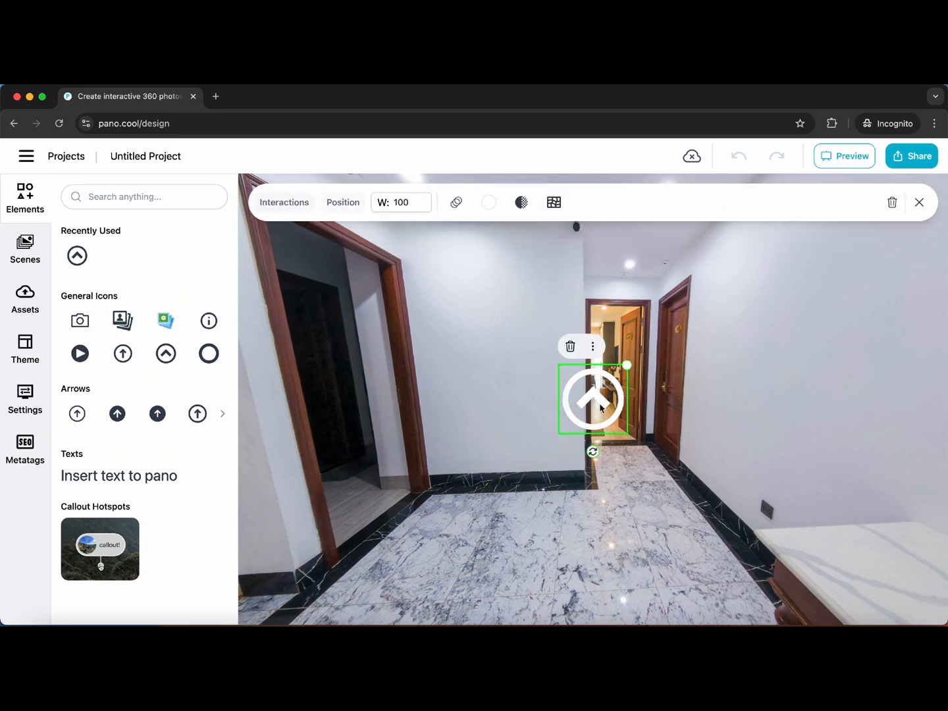
{"action": "left_click_drag", "start_coordinate": [593, 400], "coordinate": [613, 382]}
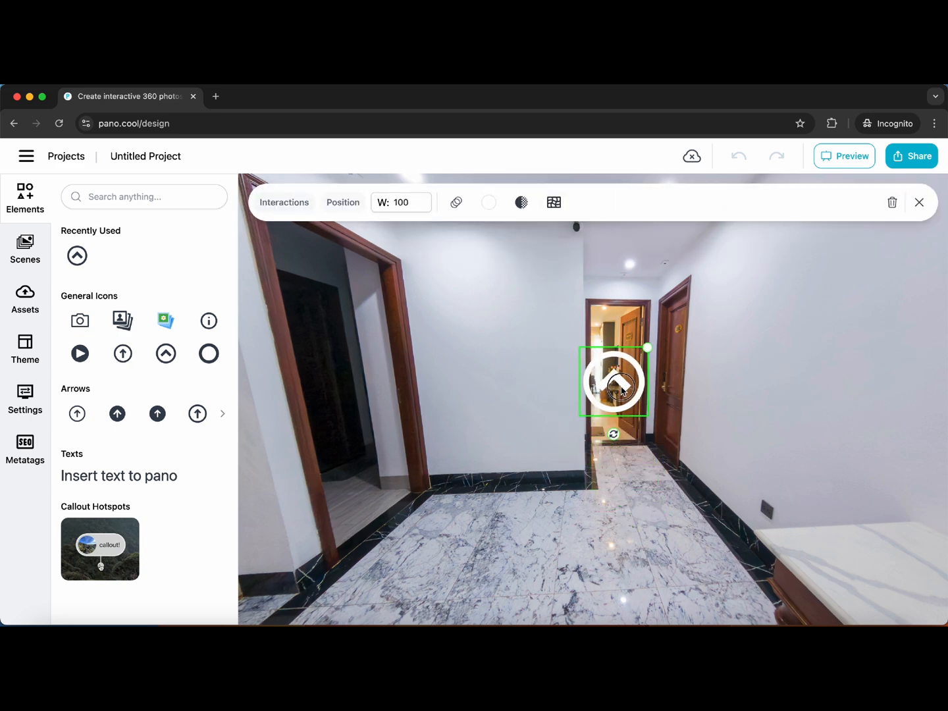
{"action": "left_click_drag", "start_coordinate": [647, 348], "coordinate": [639, 361]}
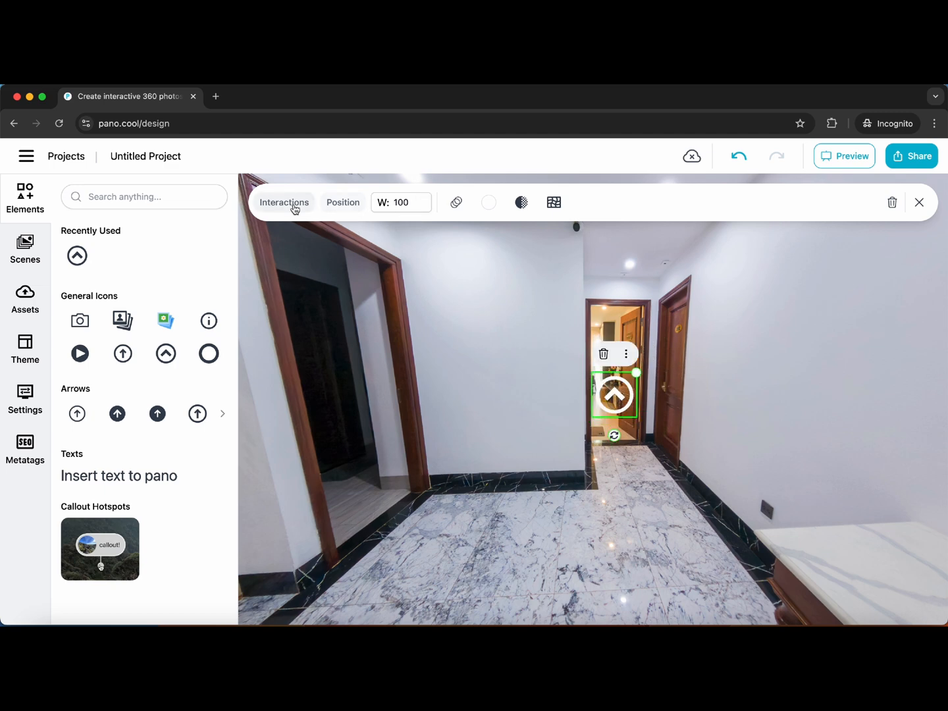
- Link the arrow's click interaction to the door scene
{"action": "left_click", "coordinate": [285, 203]}
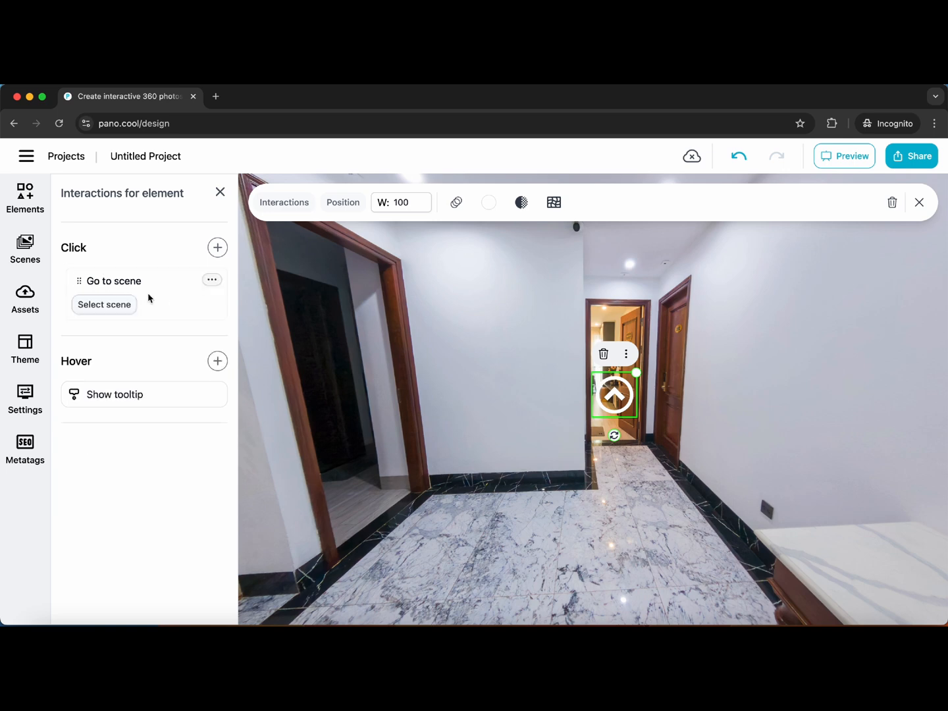
{"action": "left_click", "coordinate": [104, 304]}
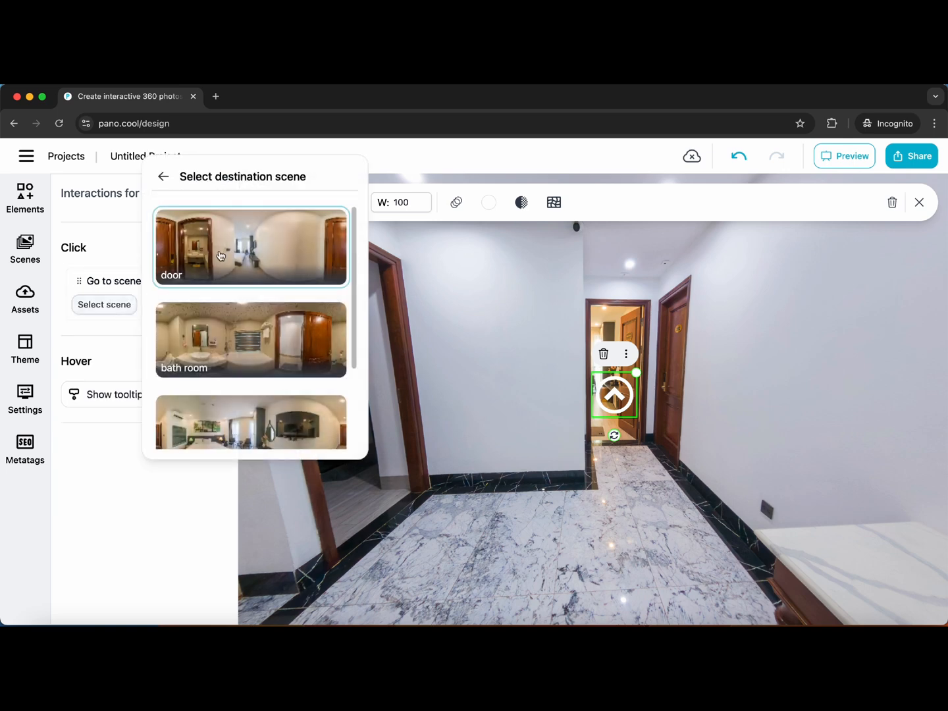
{"action": "left_click", "coordinate": [250, 247]}
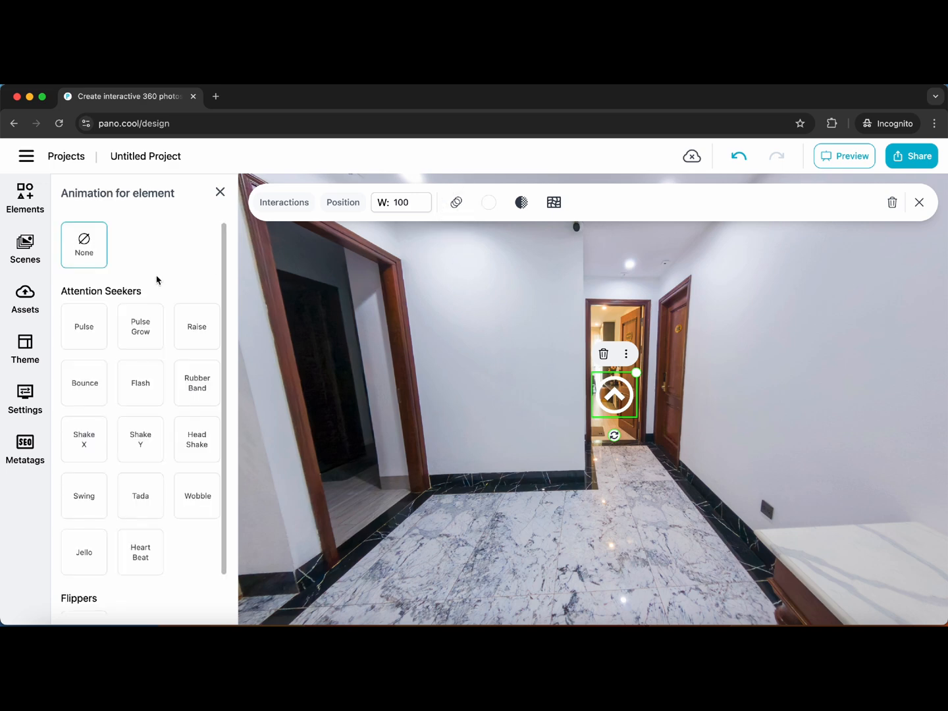
- Give the arrow a Pulse animation and a 'go inside' hover tooltip
{"action": "left_click", "coordinate": [84, 327]}
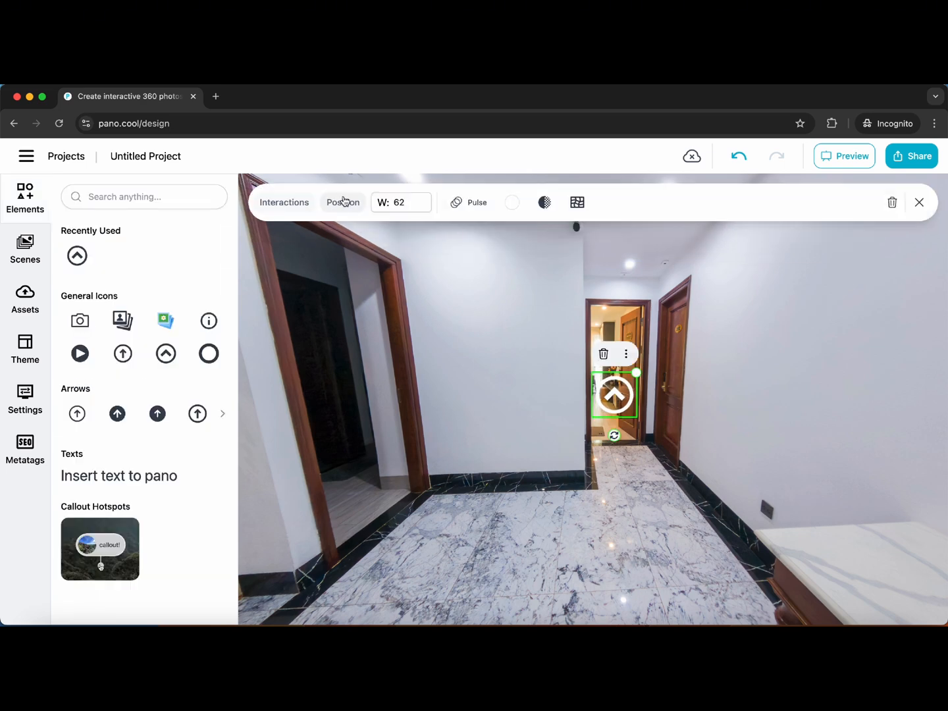
{"action": "left_click", "coordinate": [284, 203]}
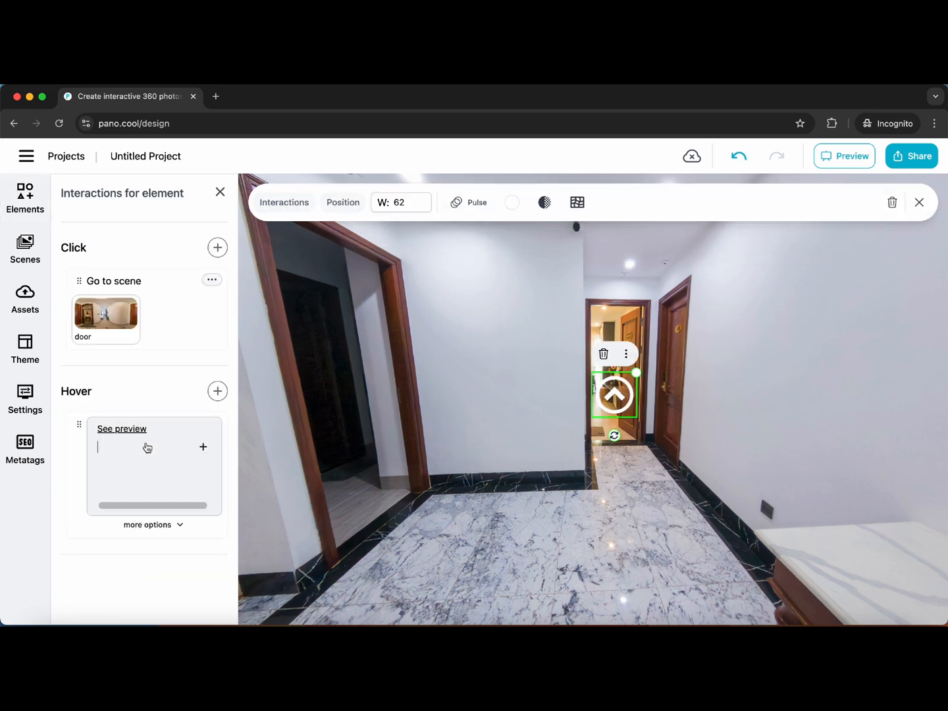
{"action": "type", "text": "go inside"}
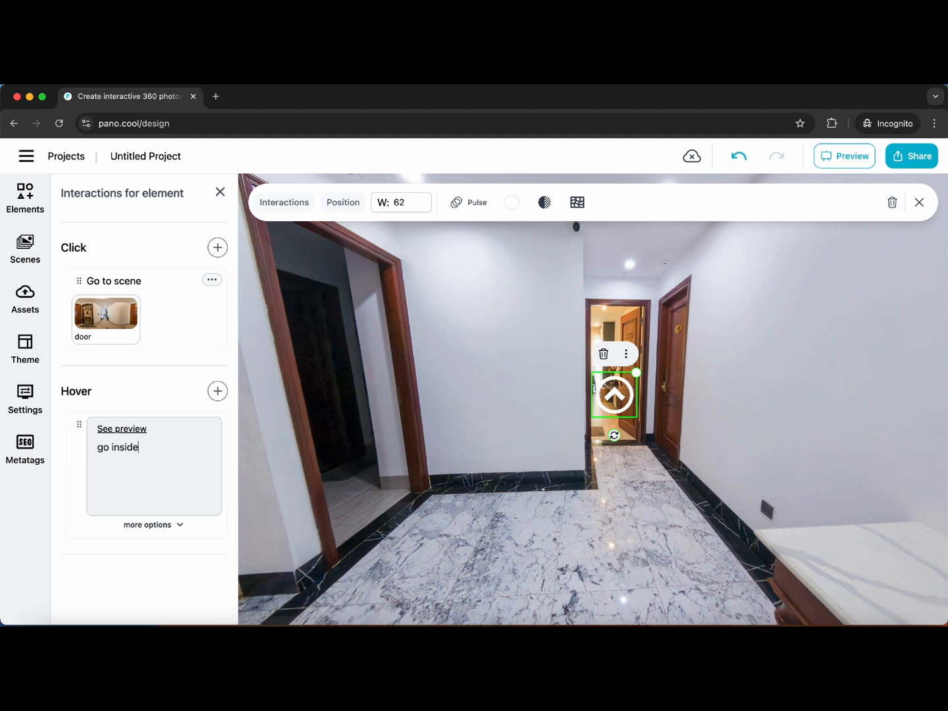
{"action": "mouse_move", "coordinate": [445, 393]}
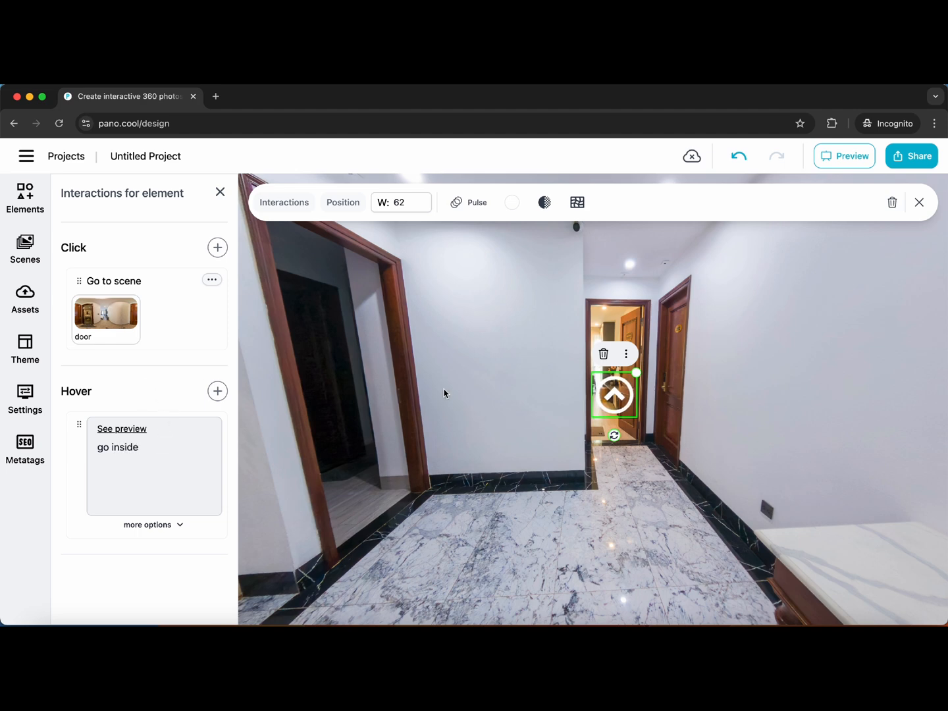
{"action": "mouse_move", "coordinate": [919, 203]}
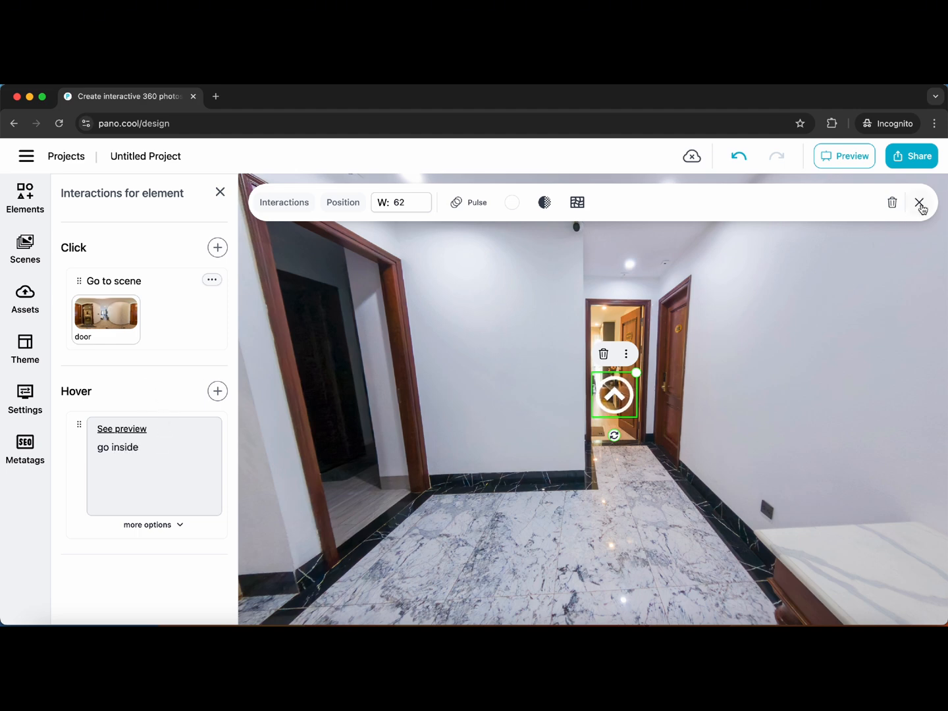
{"action": "left_click", "coordinate": [844, 156]}
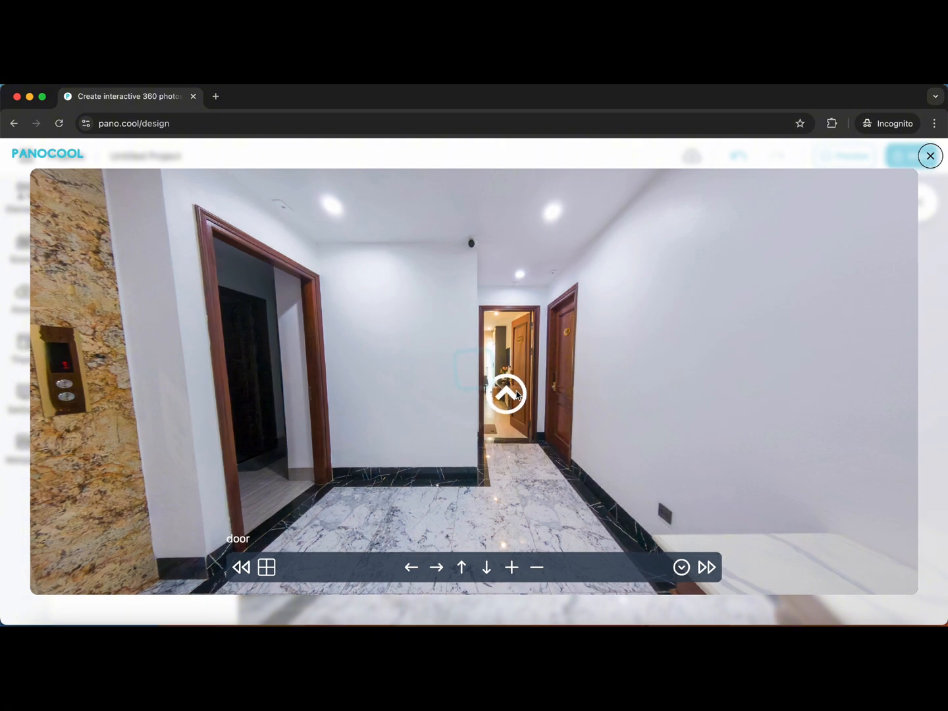
{"action": "left_click", "coordinate": [507, 393]}
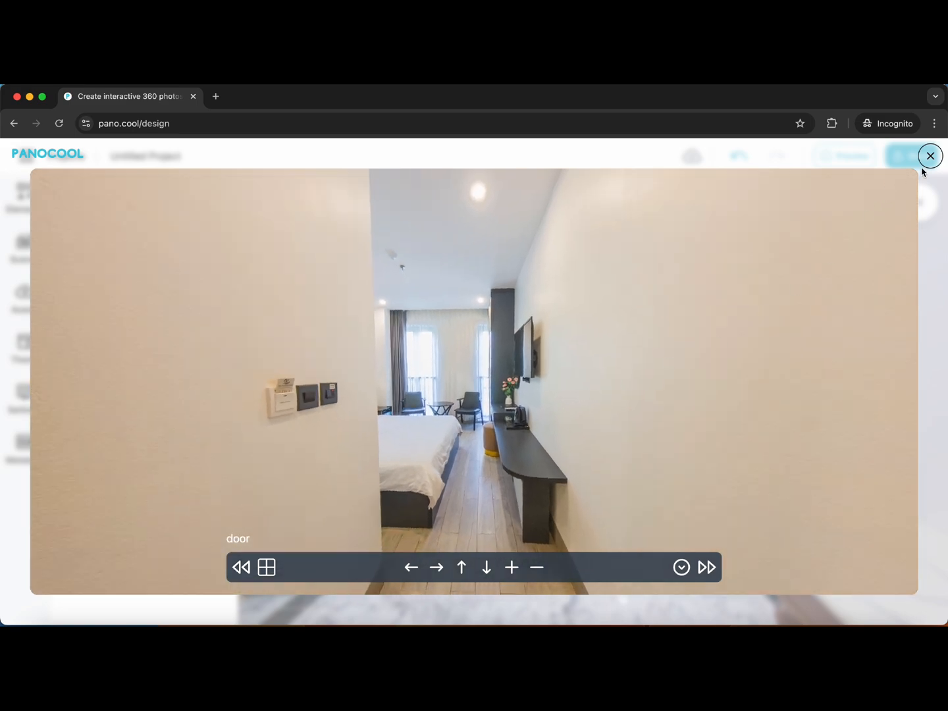
{"action": "left_click", "coordinate": [930, 156]}
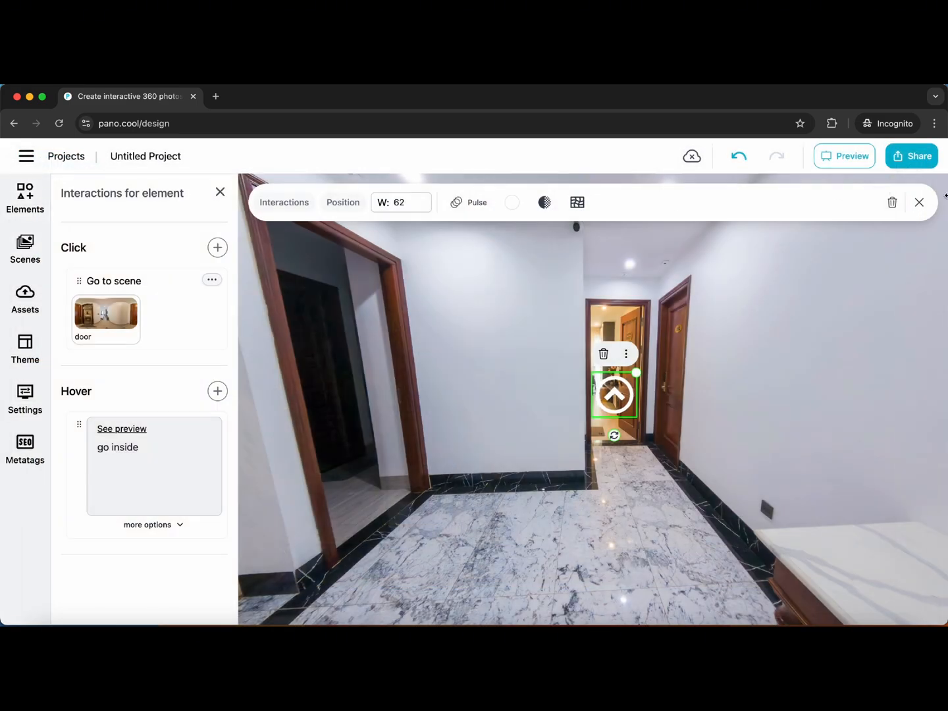
- Switch to the door scene and lay a ring icon flat on the bathroom doorway floor
{"action": "left_click", "coordinate": [24, 249]}
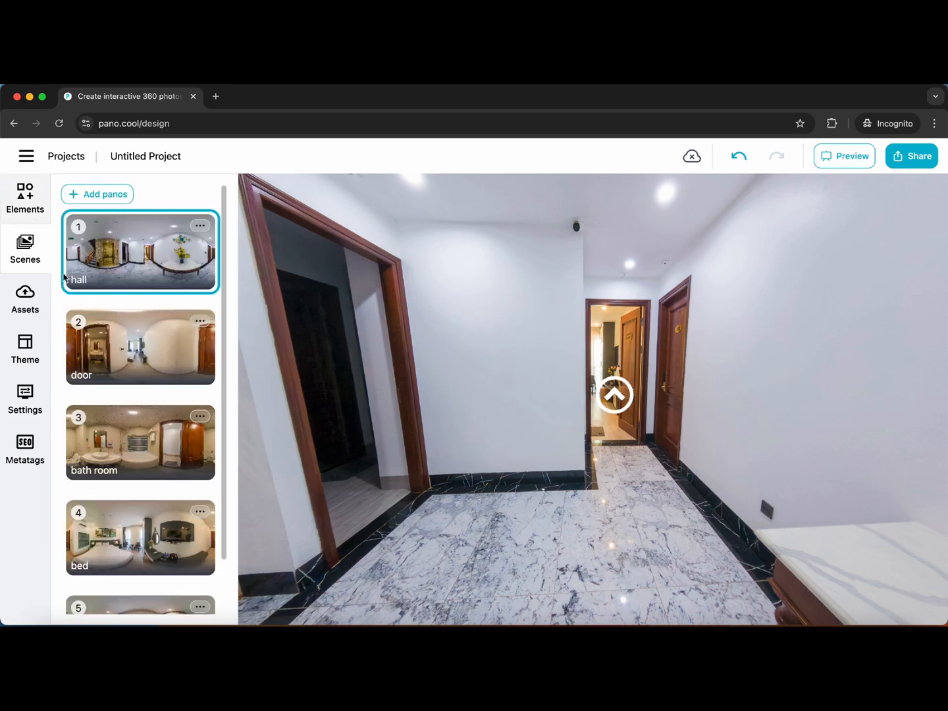
{"action": "left_click", "coordinate": [140, 348]}
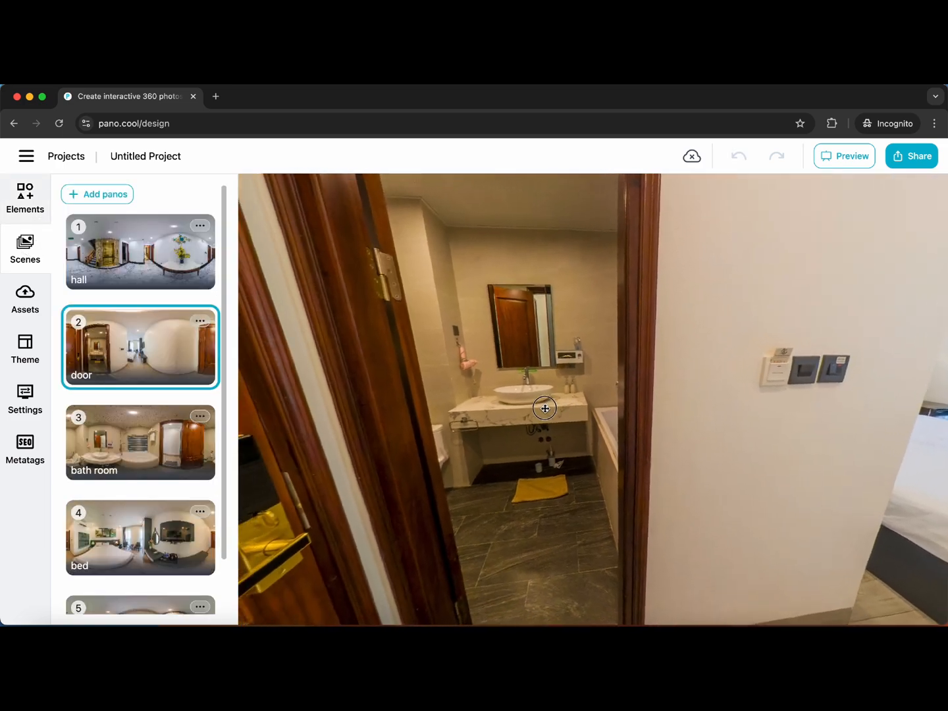
{"action": "left_click_drag", "start_coordinate": [544, 409], "coordinate": [579, 404]}
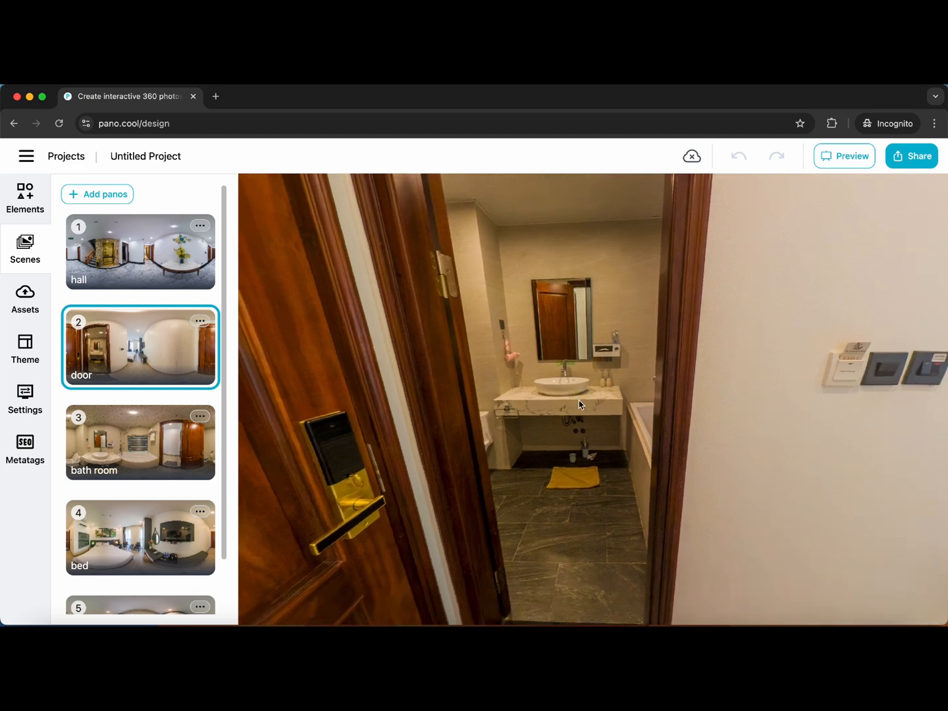
{"action": "left_click", "coordinate": [25, 197]}
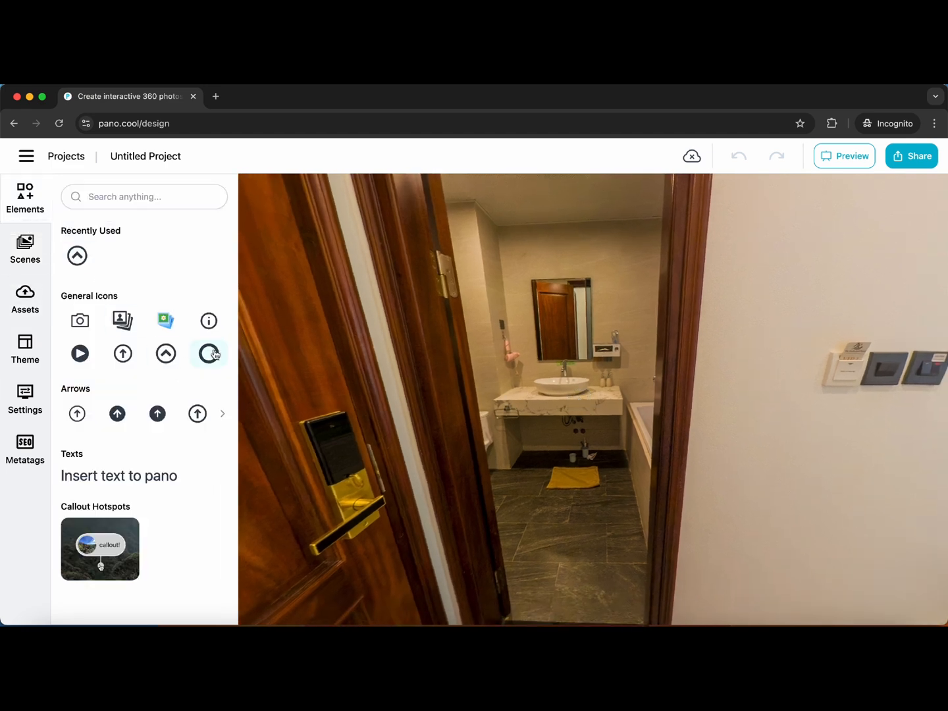
{"action": "left_click", "coordinate": [208, 353]}
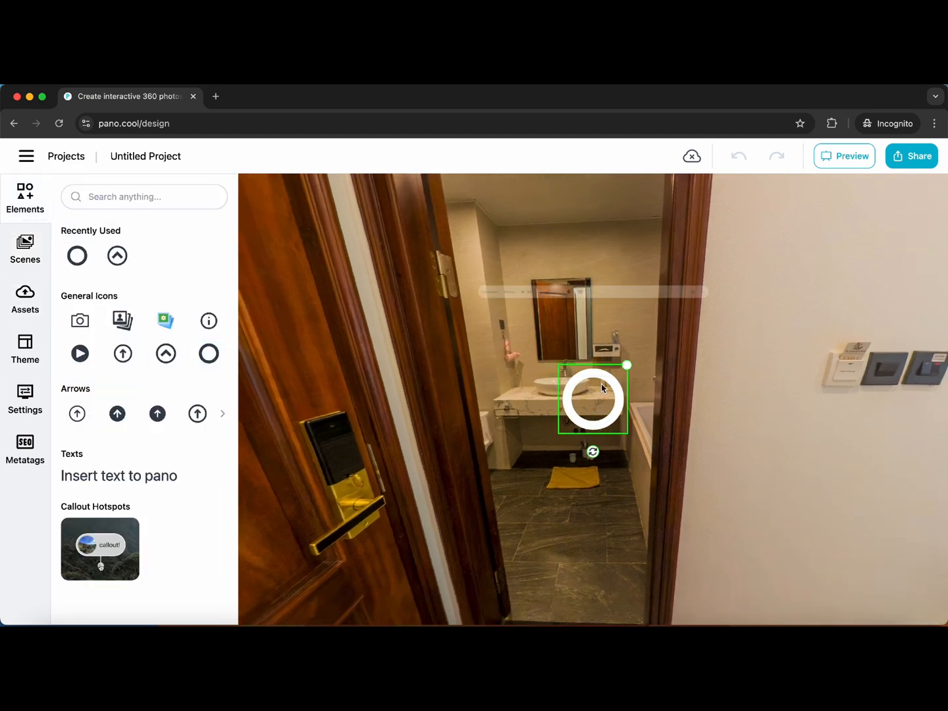
{"action": "left_click_drag", "start_coordinate": [593, 398], "coordinate": [577, 495]}
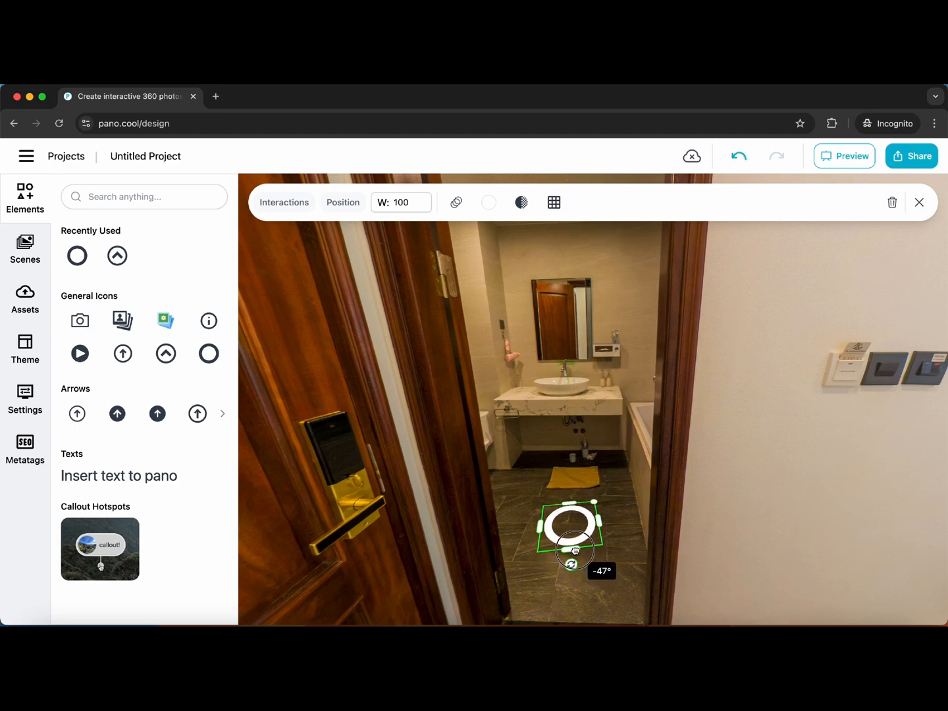
{"action": "left_click_drag", "start_coordinate": [575, 564], "coordinate": [575, 563]}
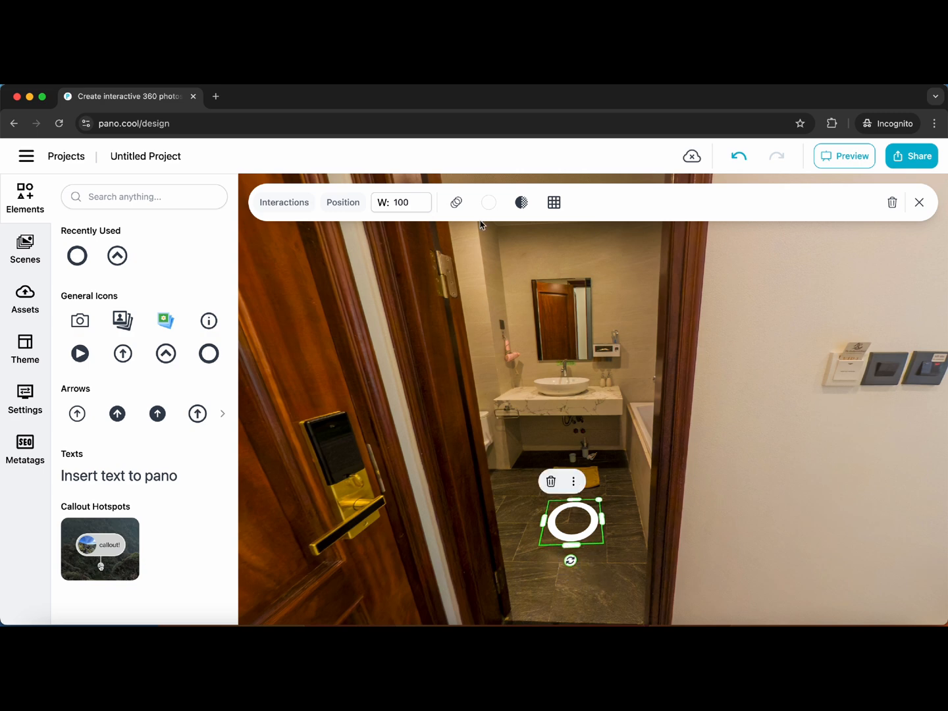
- Set the ring's transparency to about 65 and make it navigate to the bath room scene
{"action": "left_click", "coordinate": [522, 203]}
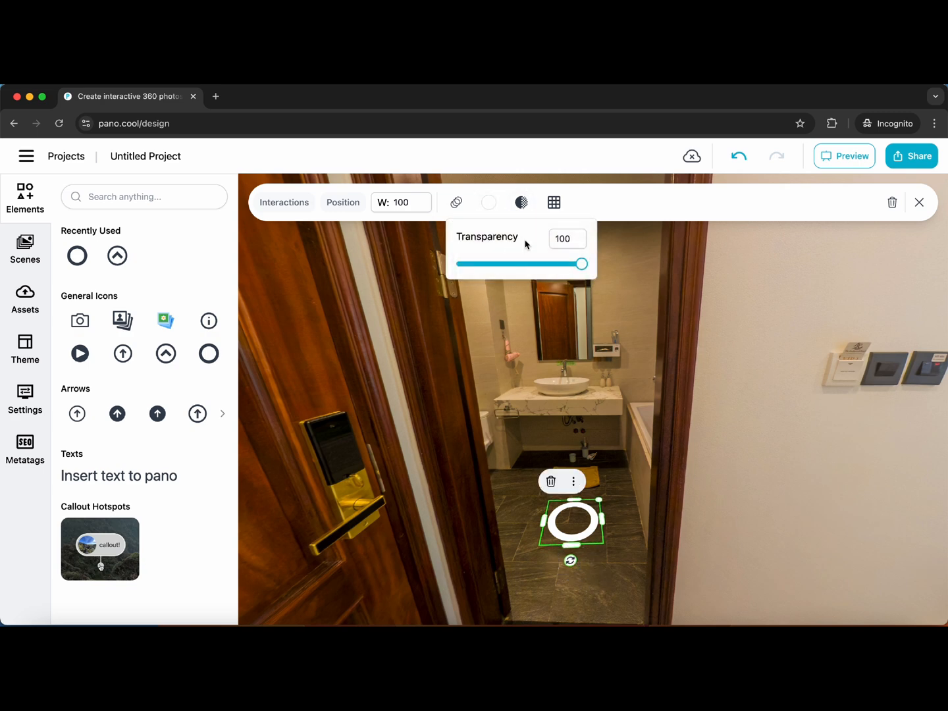
{"action": "left_click_drag", "start_coordinate": [582, 264], "coordinate": [540, 263]}
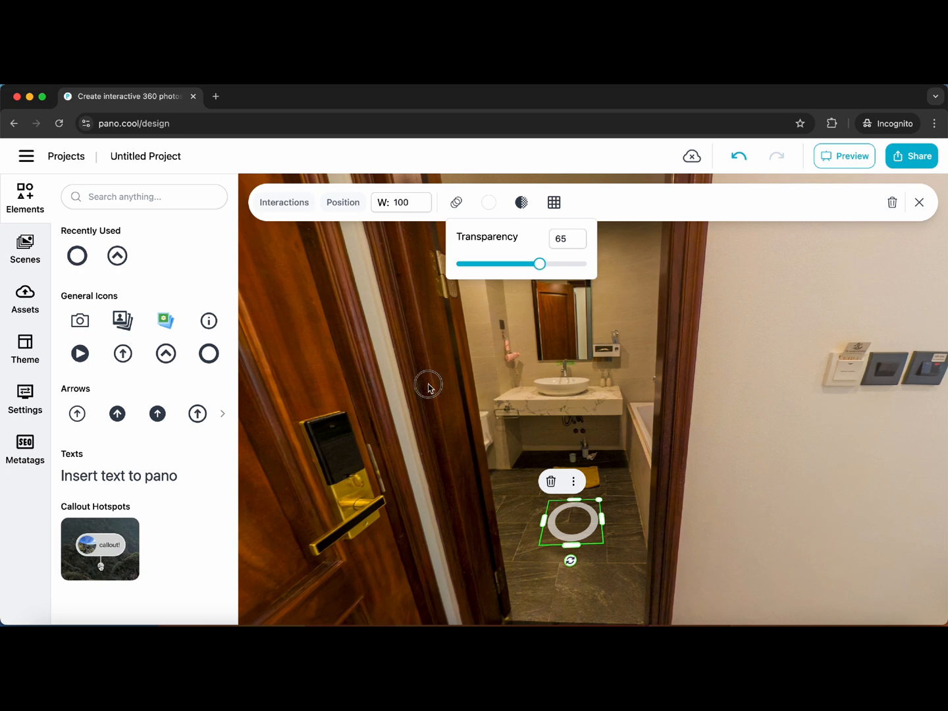
{"action": "left_click", "coordinate": [285, 202]}
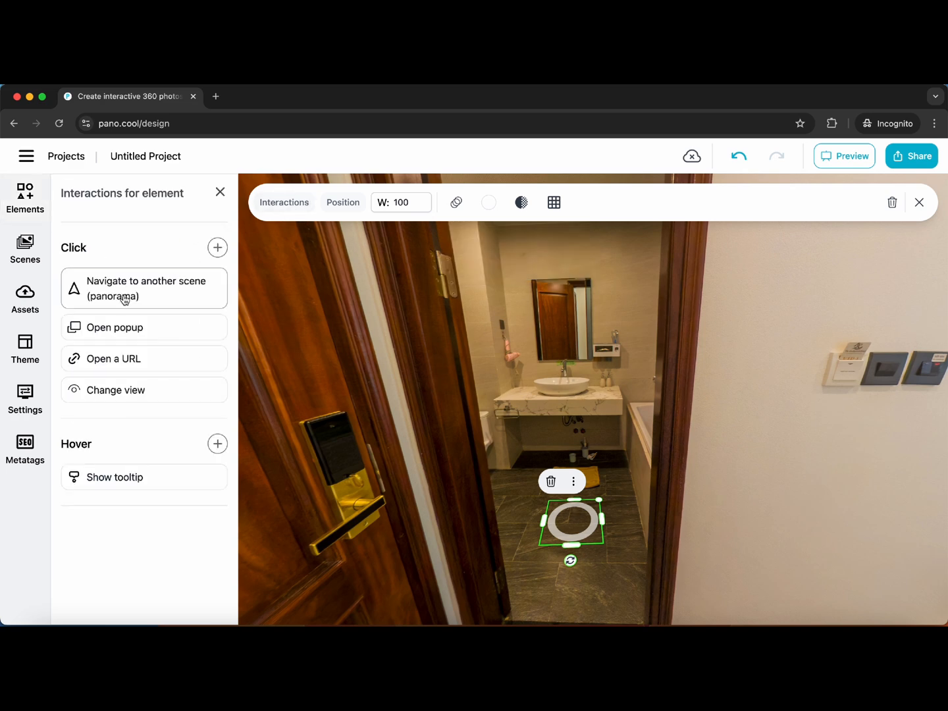
{"action": "left_click", "coordinate": [144, 289]}
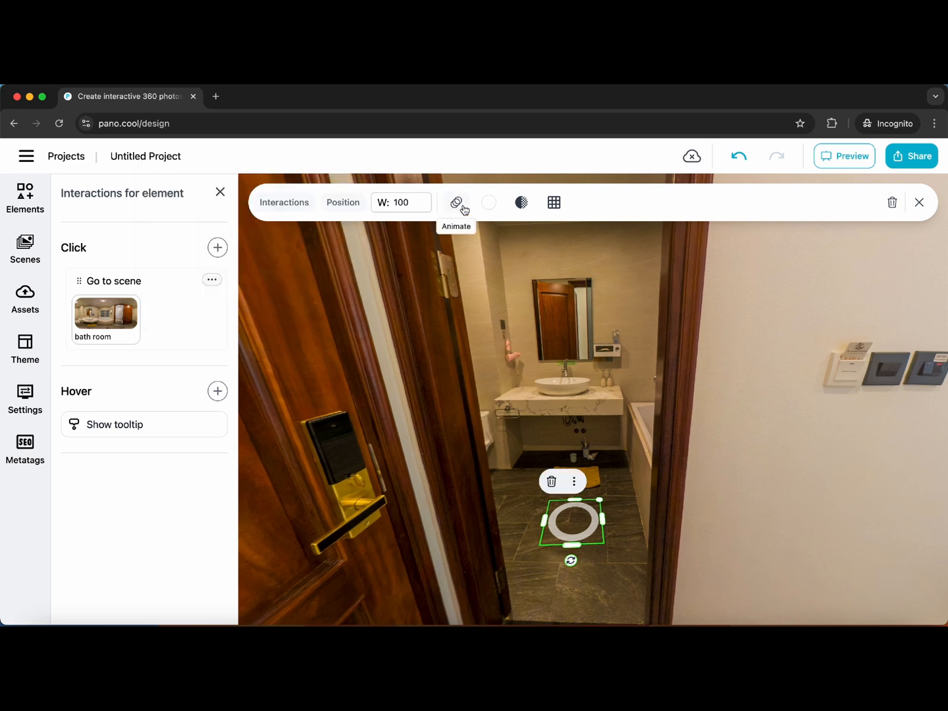
{"action": "left_click", "coordinate": [456, 203]}
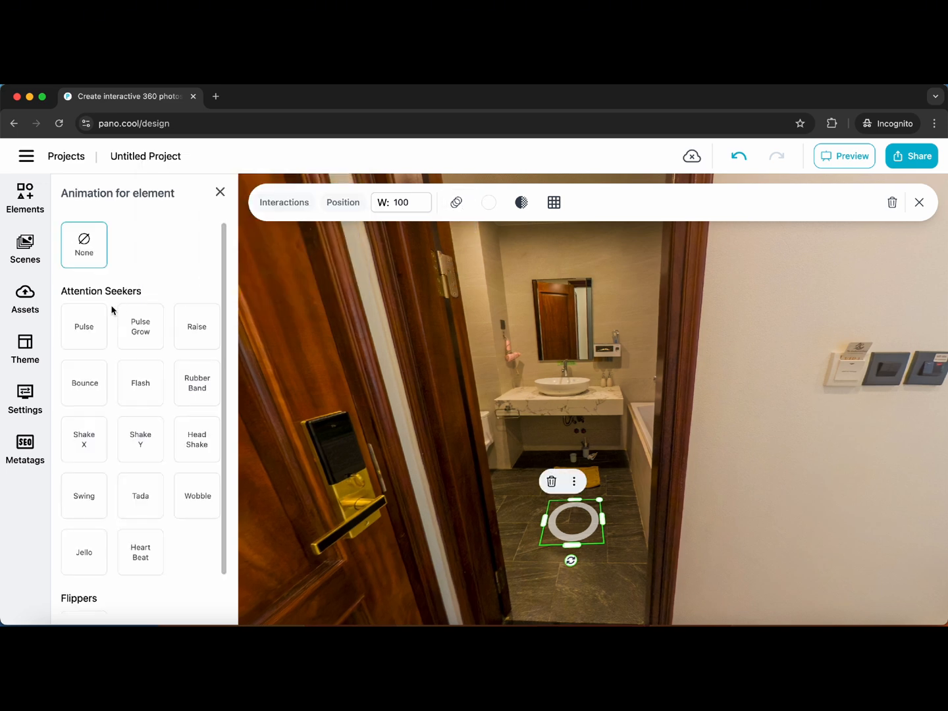
{"action": "left_click", "coordinate": [919, 203]}
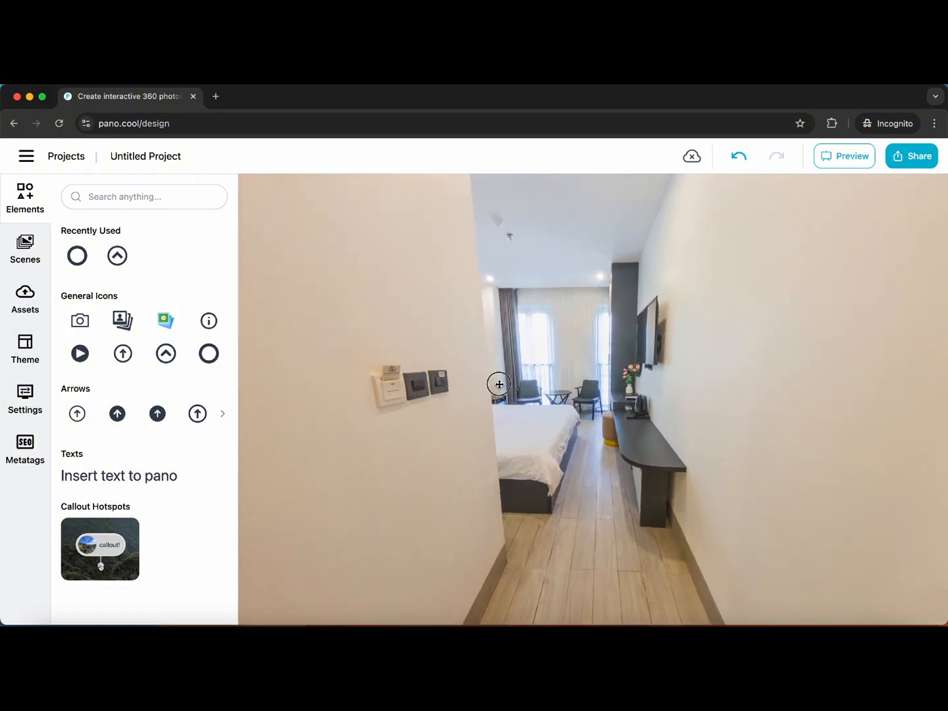
- Add a chevron arrow on the corridor floor with transparency around 67
{"action": "left_click", "coordinate": [117, 256]}
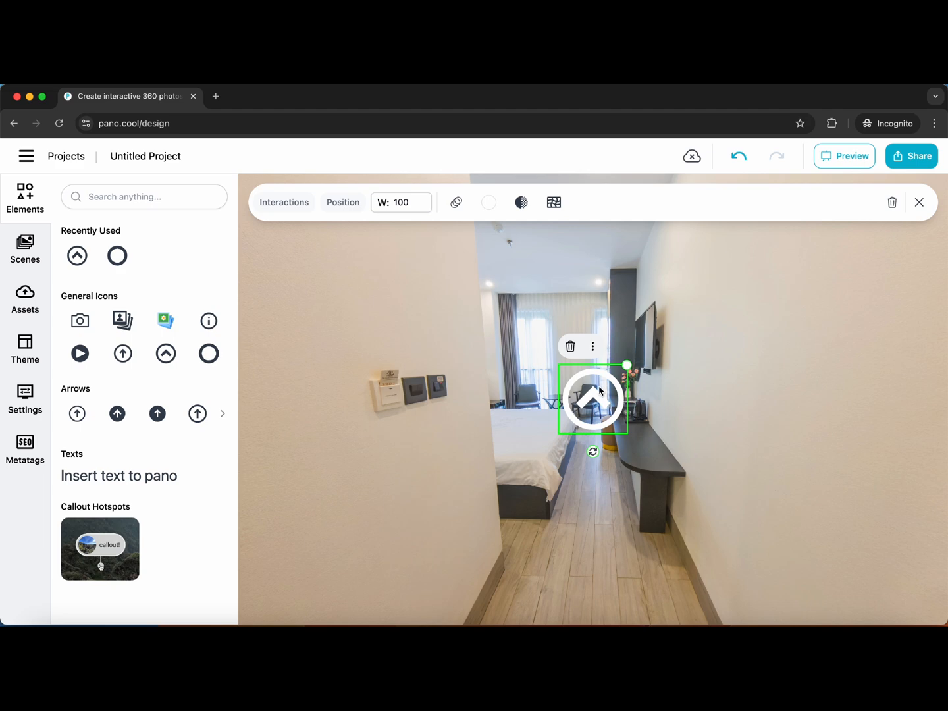
{"action": "left_click_drag", "start_coordinate": [593, 398], "coordinate": [586, 432]}
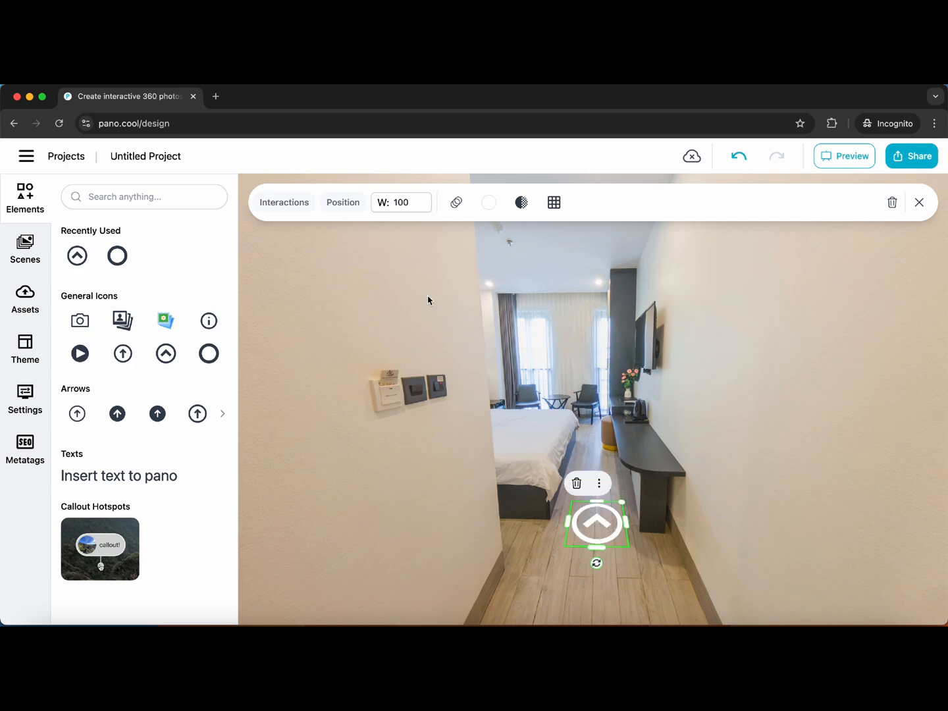
{"action": "left_click", "coordinate": [521, 203]}
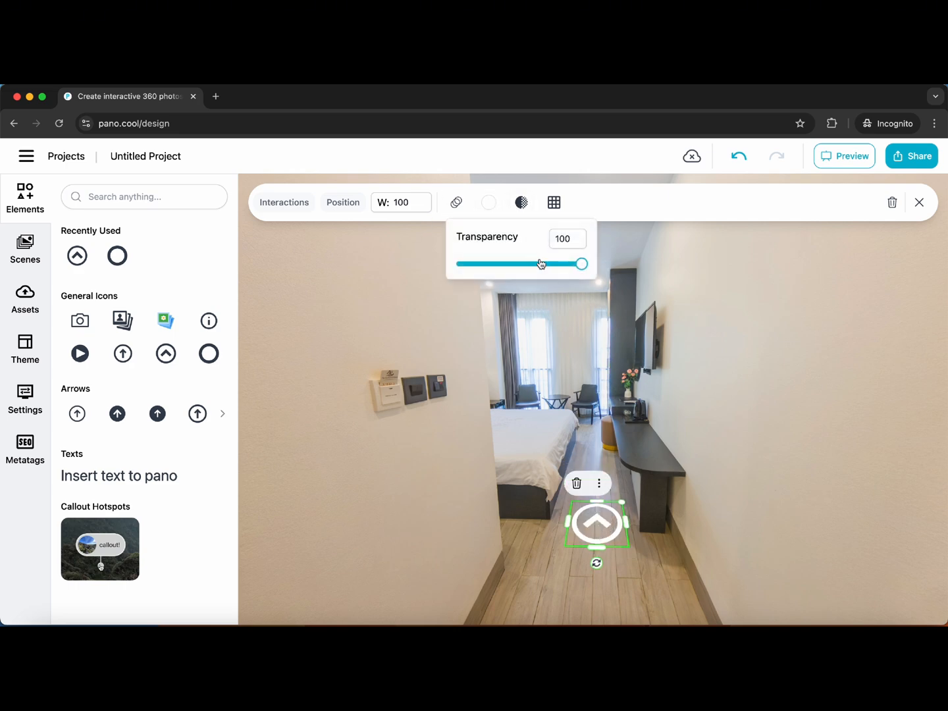
{"action": "left_click_drag", "start_coordinate": [582, 263], "coordinate": [541, 263]}
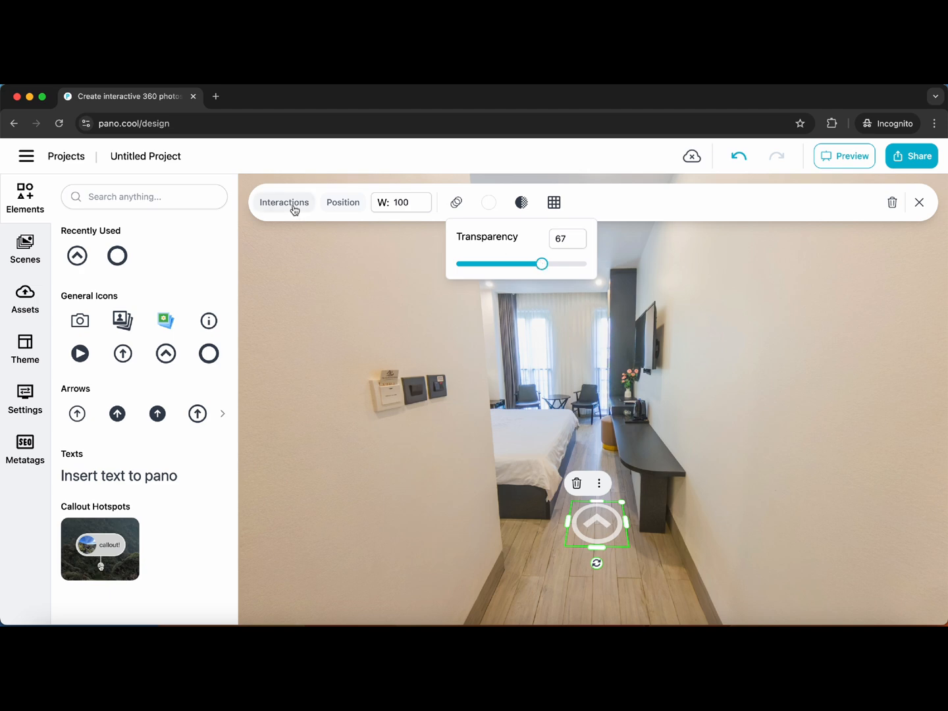
- Link the corridor arrow to the bed scene and give it the Raise animation
{"action": "left_click", "coordinate": [104, 304]}
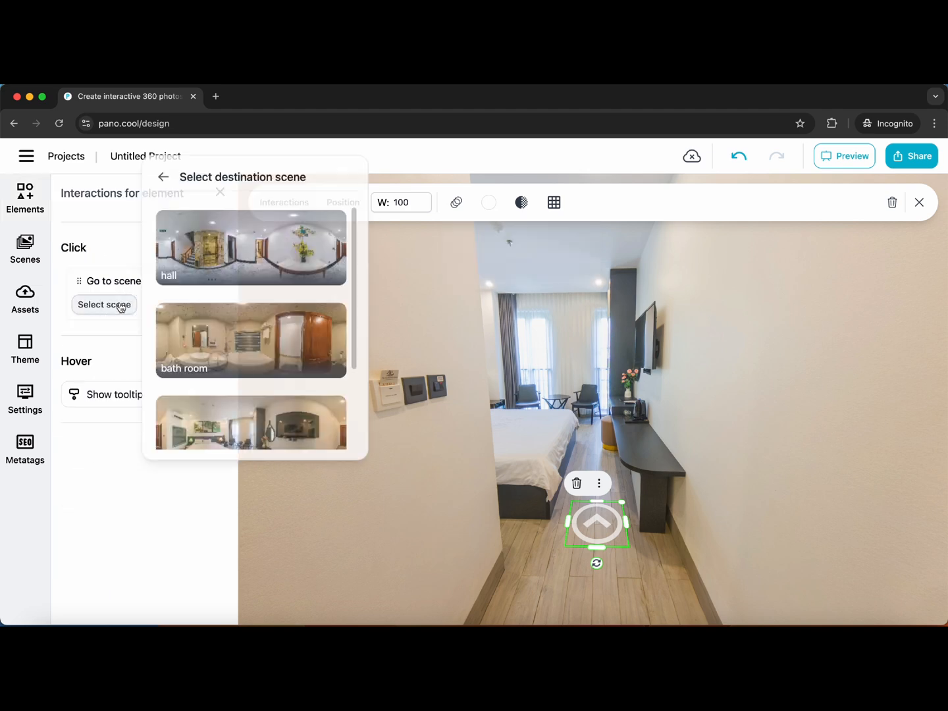
{"action": "scroll", "scroll_direction": "down", "scroll_amount": 3}
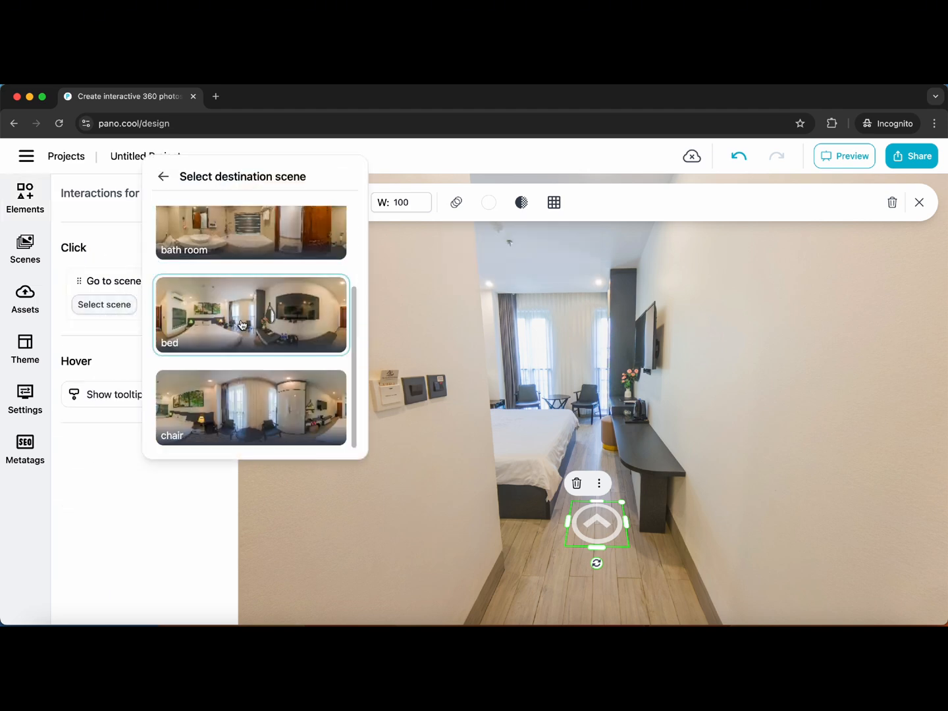
{"action": "left_click", "coordinate": [250, 315]}
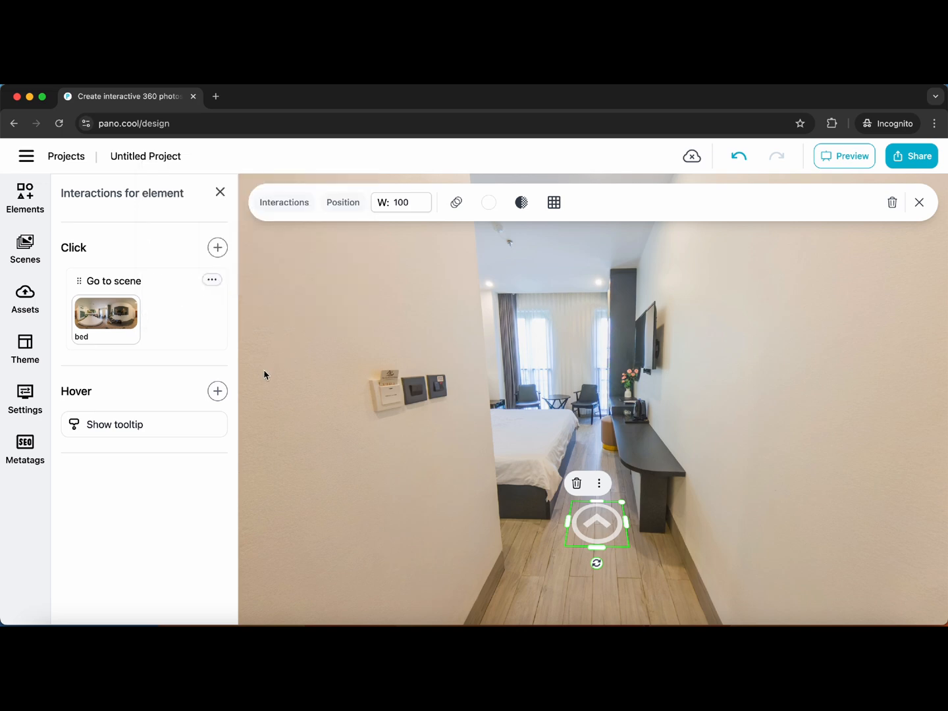
{"action": "mouse_move", "coordinate": [489, 203]}
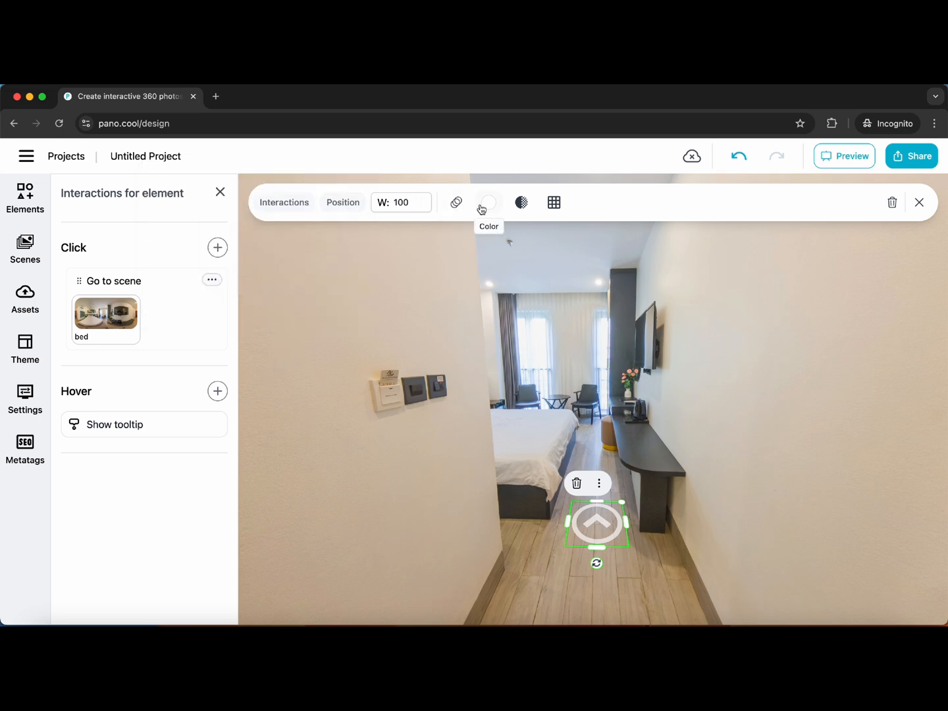
{"action": "left_click", "coordinate": [521, 203]}
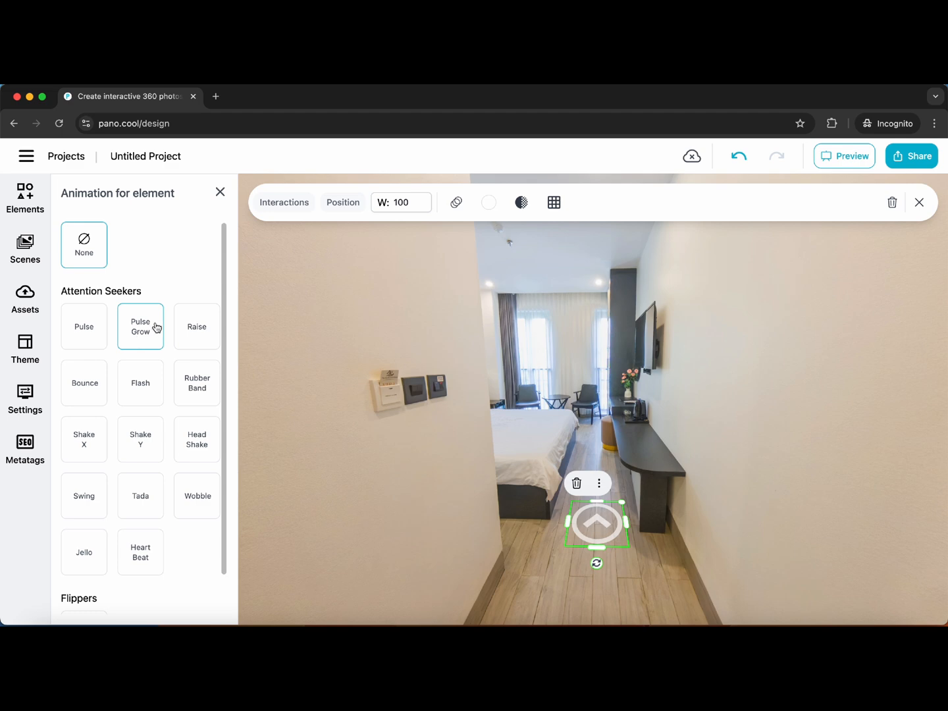
{"action": "left_click", "coordinate": [196, 326]}
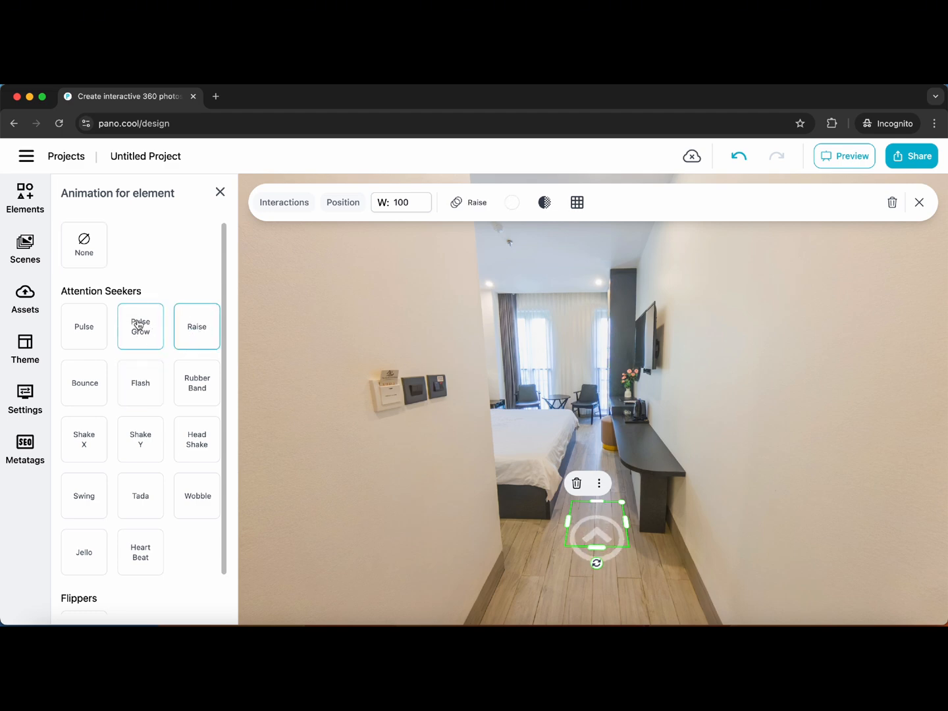
{"action": "left_click", "coordinate": [140, 327]}
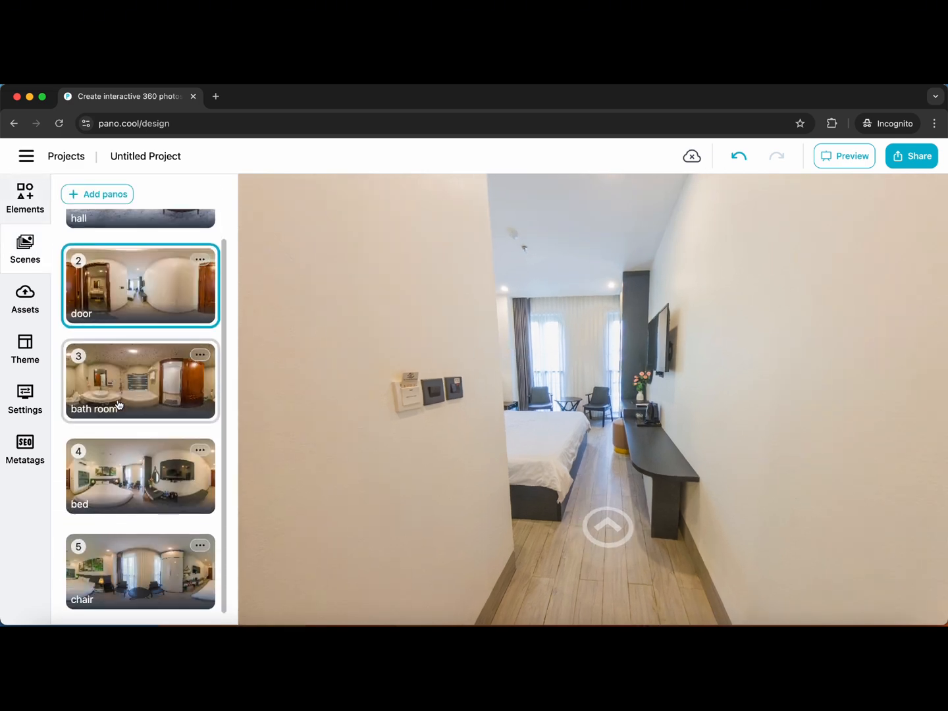
- Switch to the bed scene and place an arrow icon on the floor beside the bed
{"action": "left_click", "coordinate": [139, 476]}
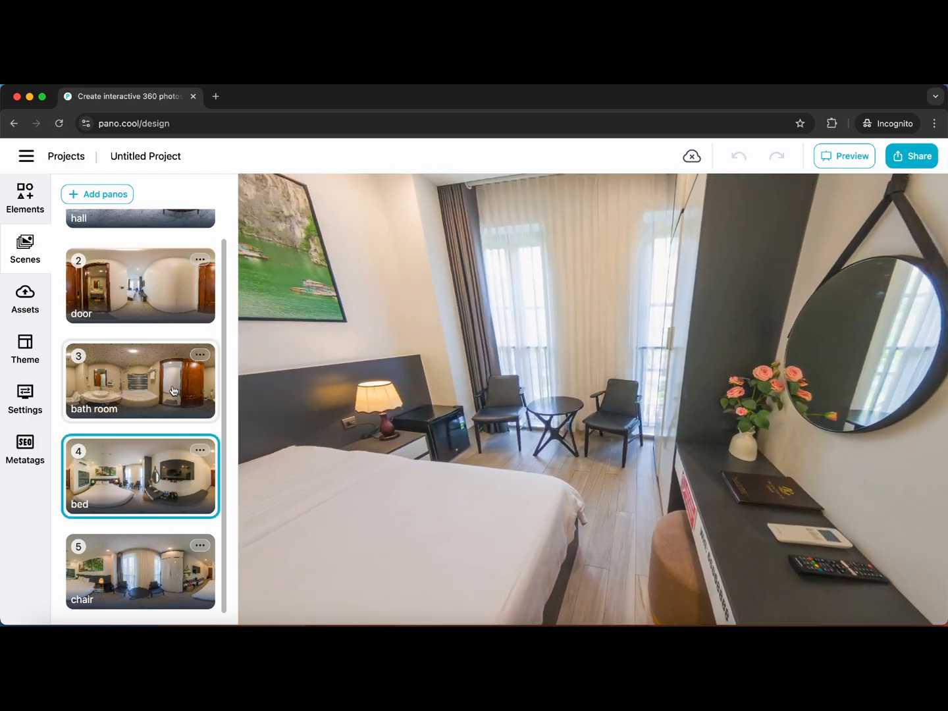
{"action": "left_click", "coordinate": [25, 198]}
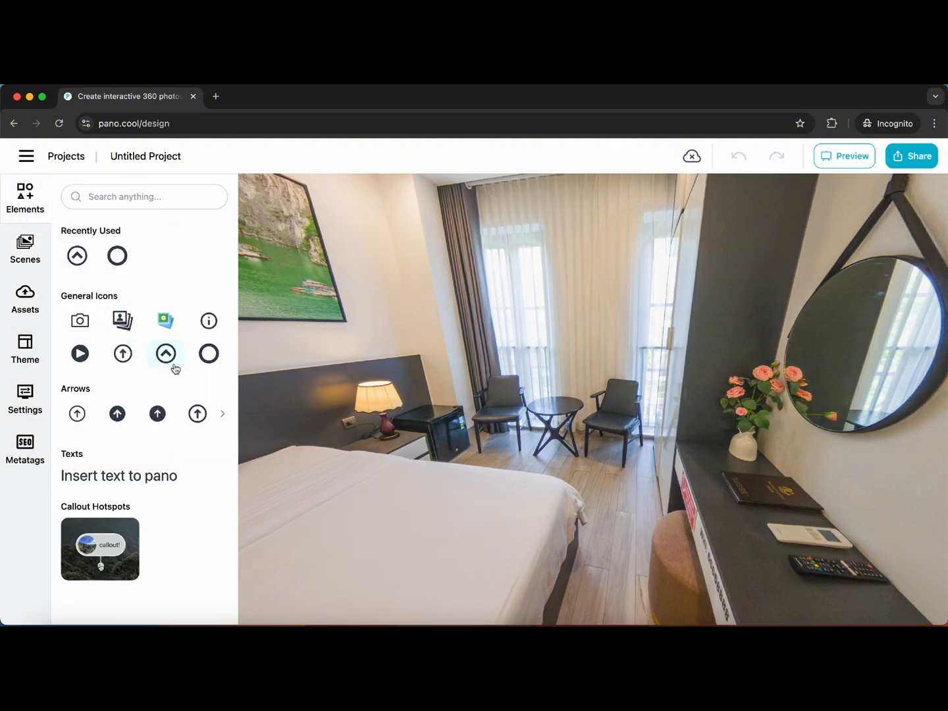
{"action": "mouse_move", "coordinate": [123, 353]}
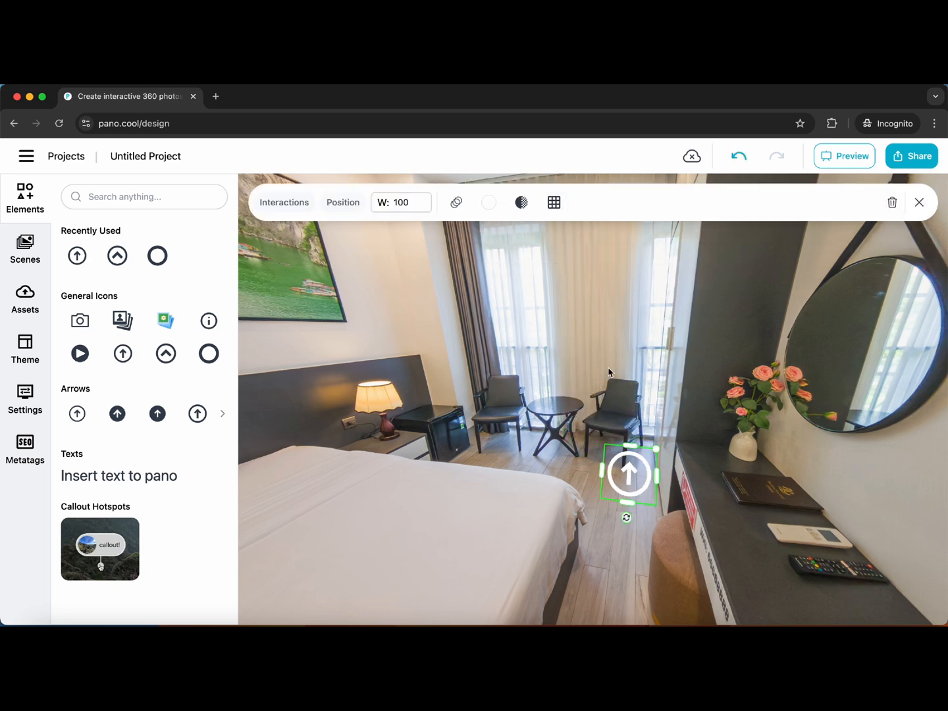
{"action": "left_click_drag", "start_coordinate": [627, 518], "coordinate": [619, 508]}
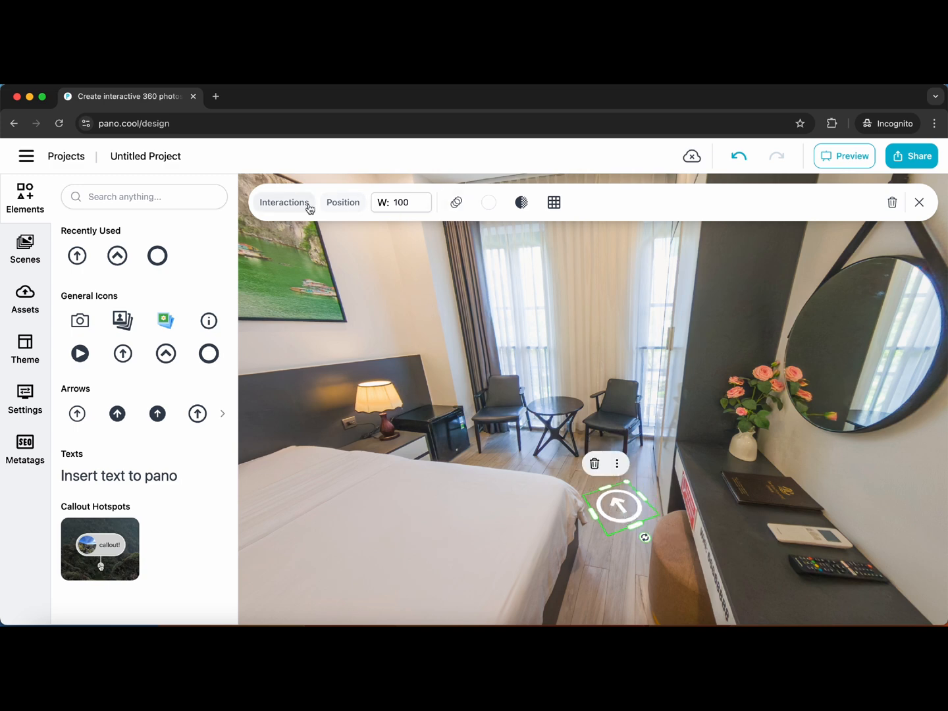
- Set the bed arrow's click destination scene and a Pulse animation
{"action": "left_click", "coordinate": [284, 203]}
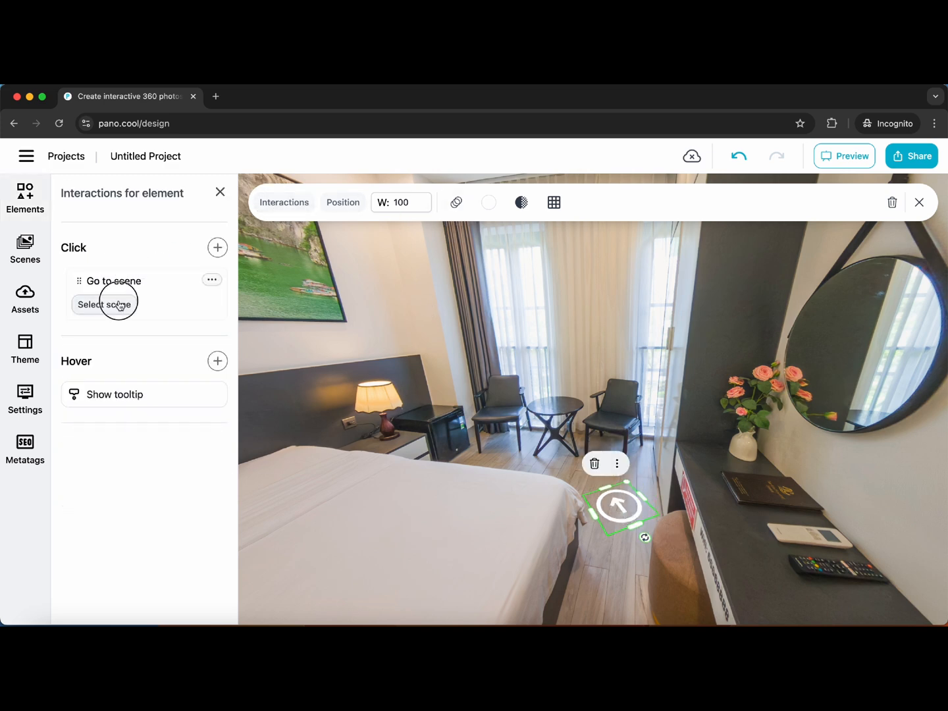
{"action": "left_click", "coordinate": [104, 304]}
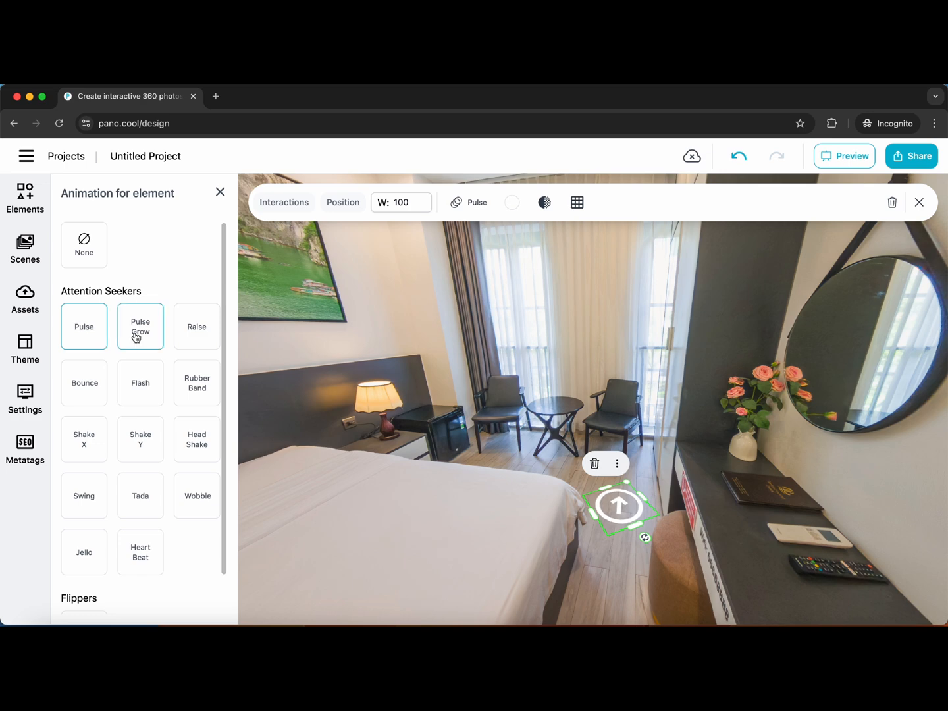
{"action": "left_click", "coordinate": [140, 327]}
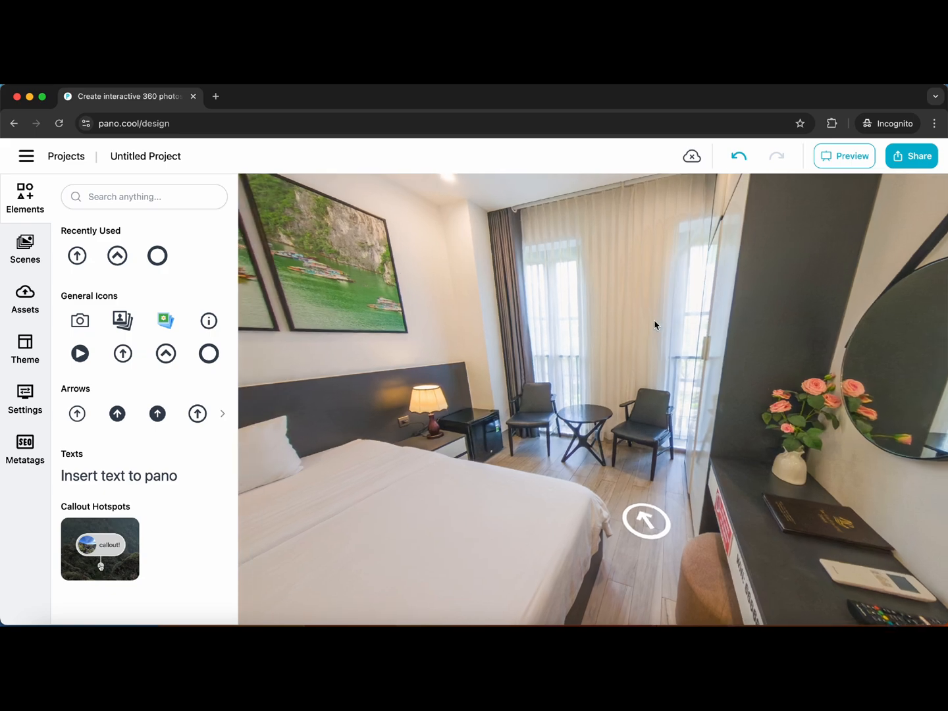
- Preview the tour, follow the corridor arrow into the bed scene, then exit preview
{"action": "left_click", "coordinate": [844, 156]}
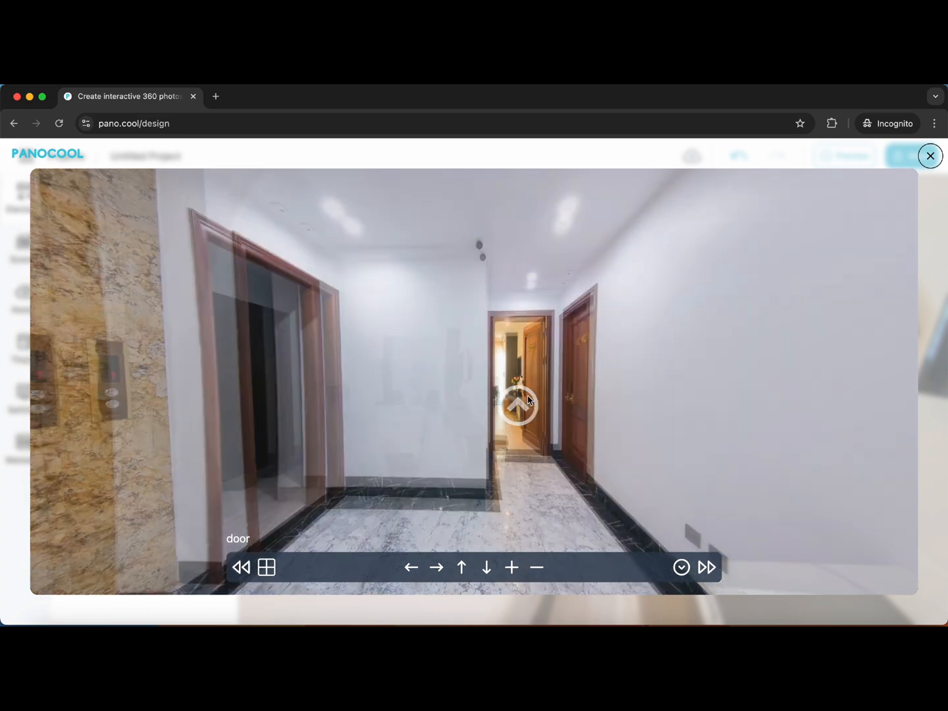
{"action": "left_click", "coordinate": [519, 403]}
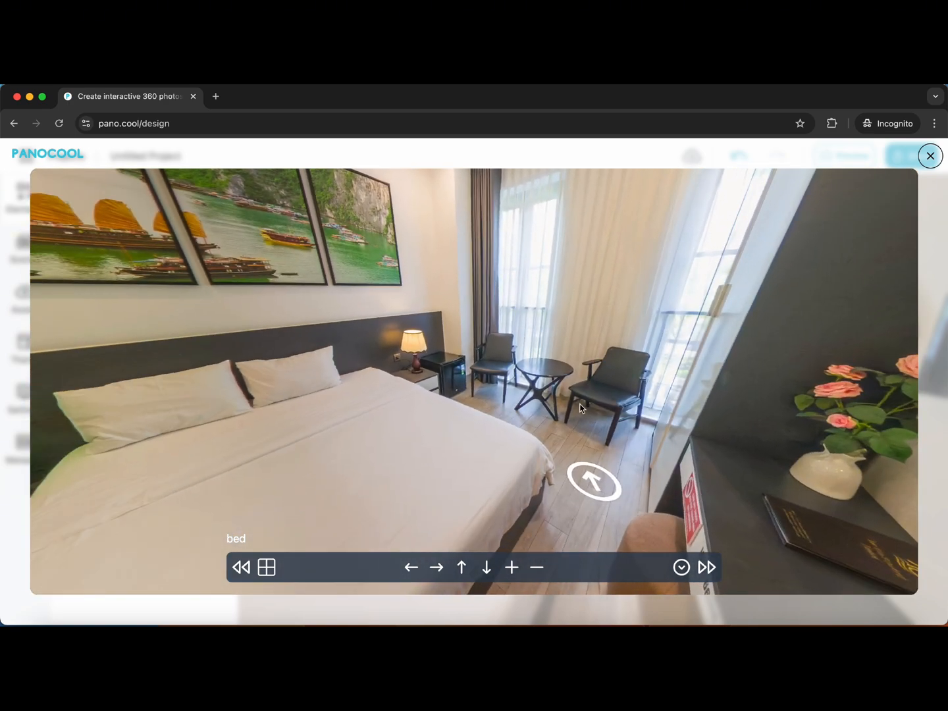
{"action": "left_click", "coordinate": [930, 155]}
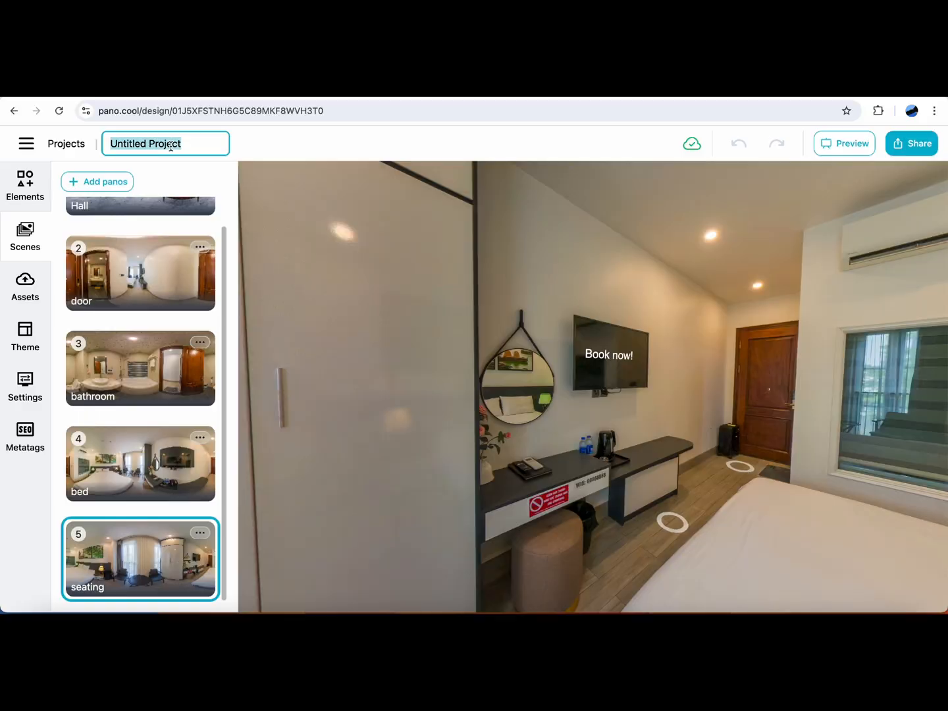
- Name the project 'Enchanted hotel' and bring up its Share panel with the public link
{"action": "type", "text": "Enchan"}
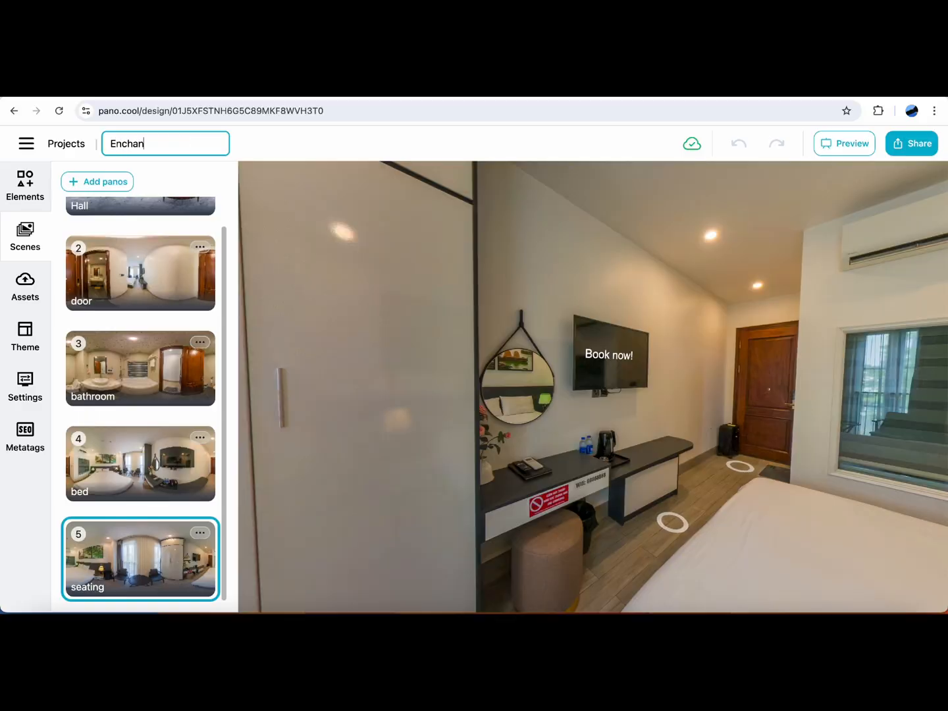
{"action": "type", "text": "ted hotel"}
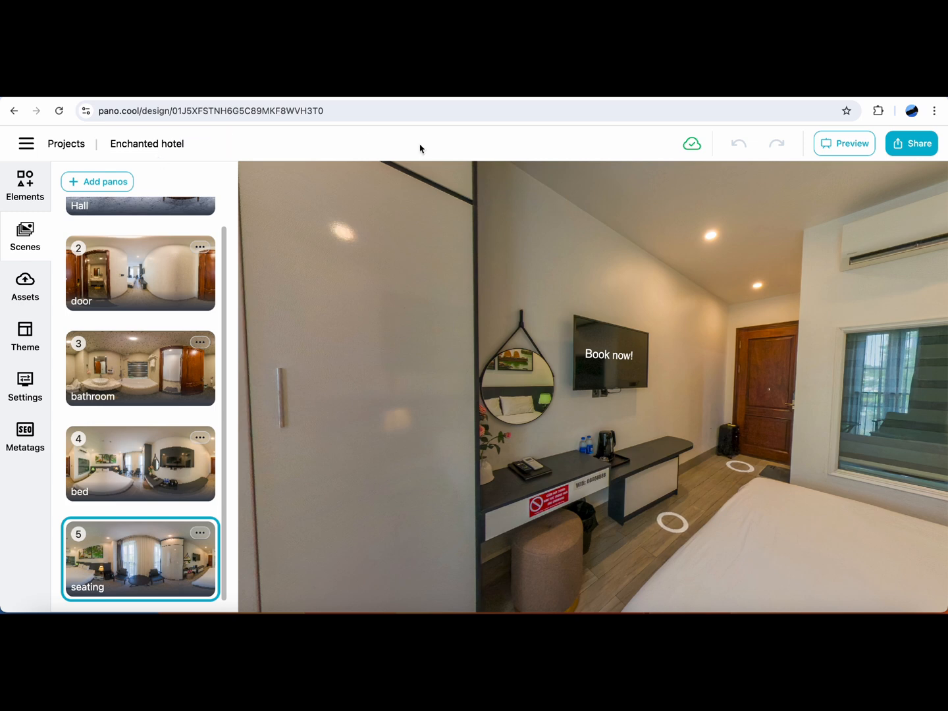
{"action": "left_click", "coordinate": [911, 142]}
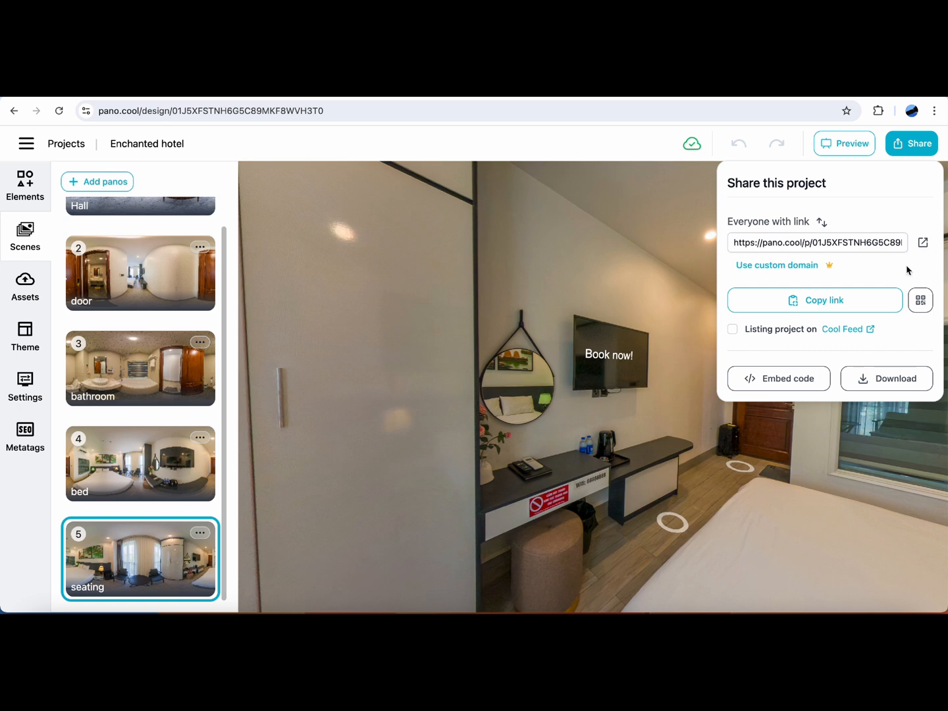
{"action": "mouse_move", "coordinate": [920, 300]}
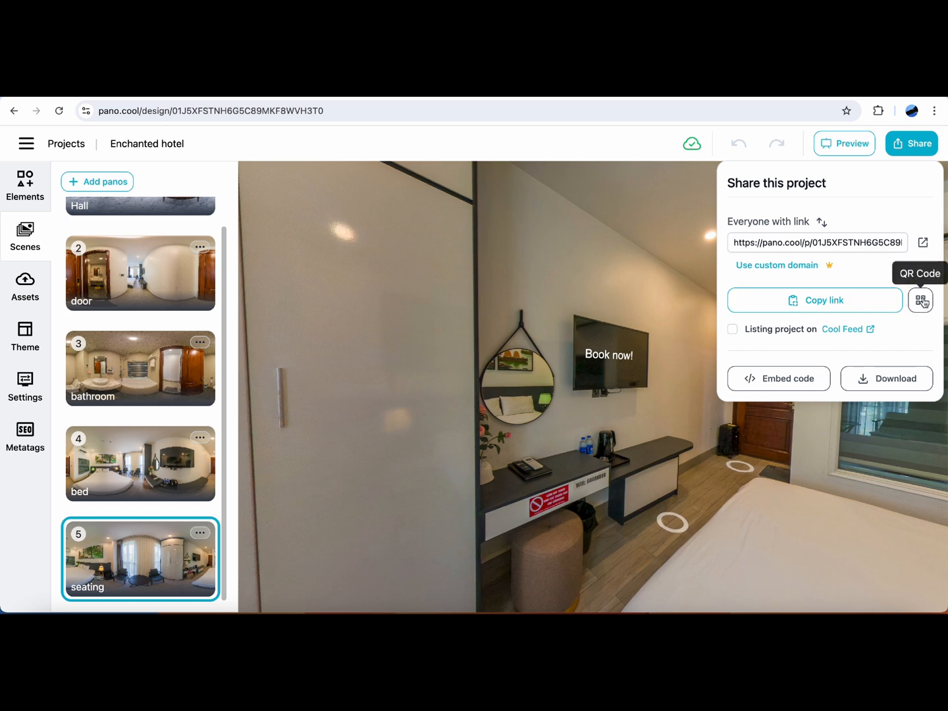